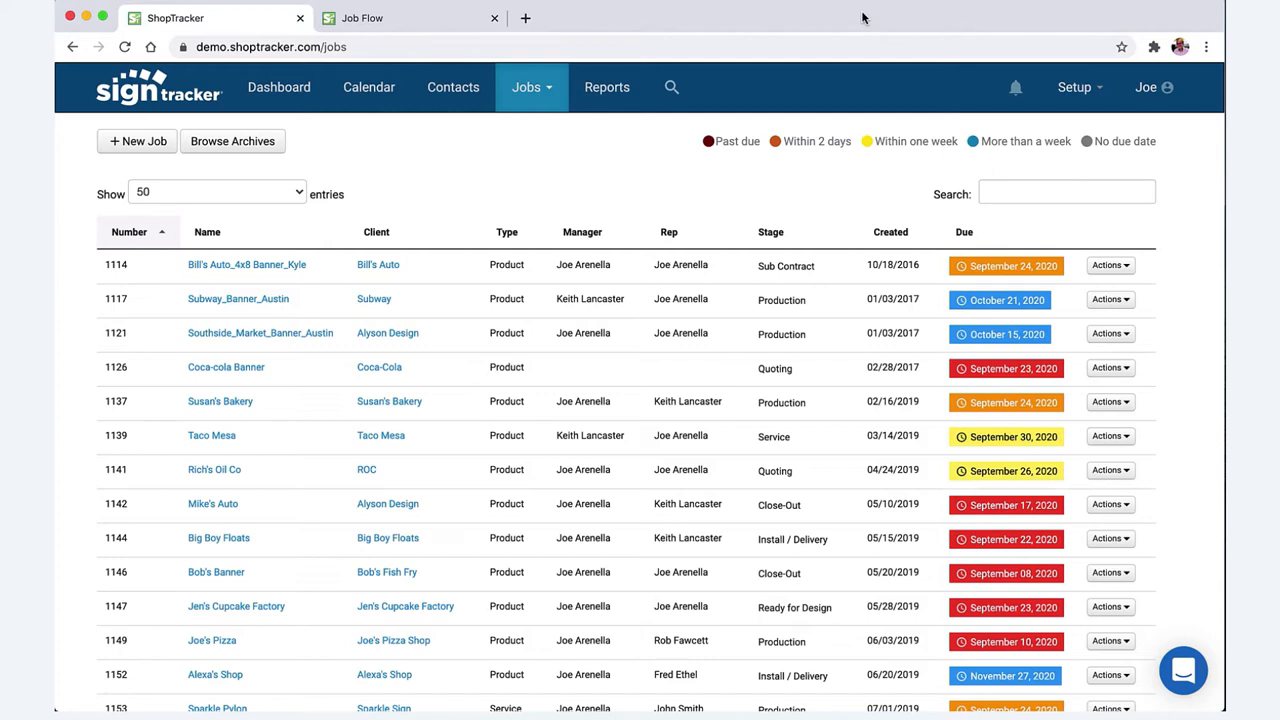
pyautogui.moveTo(279, 87)
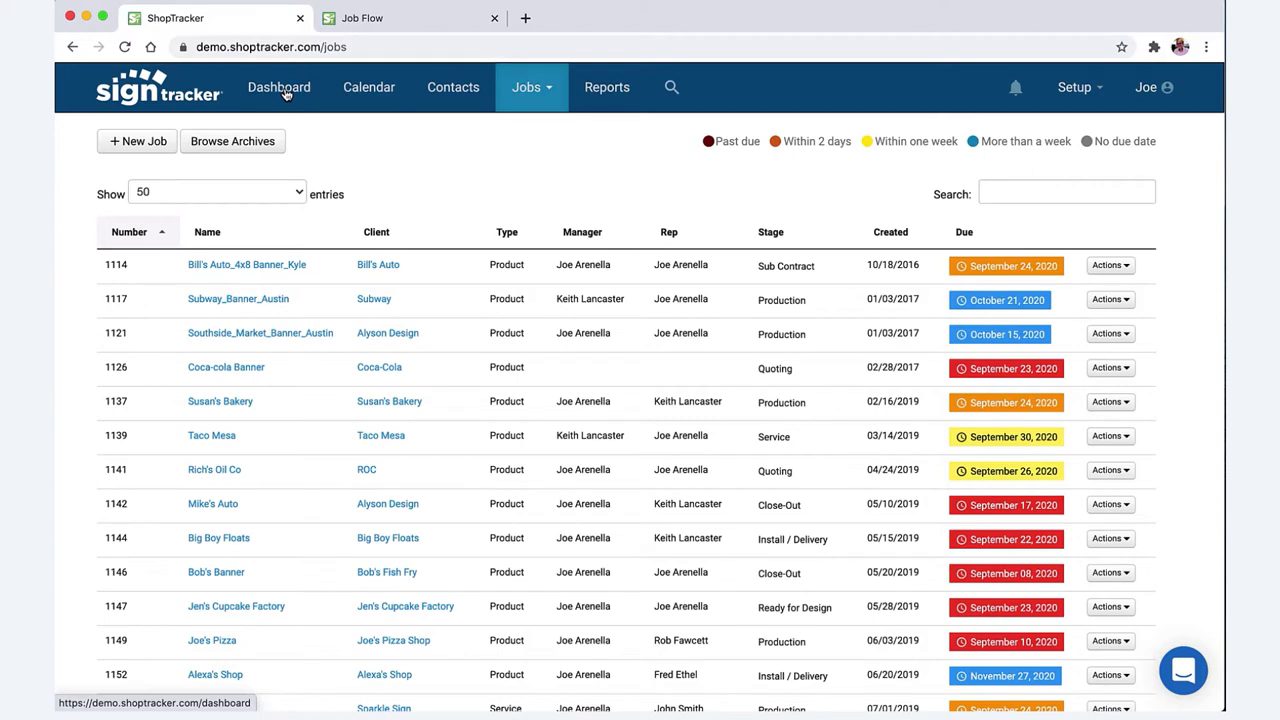
pyautogui.moveTo(441, 140)
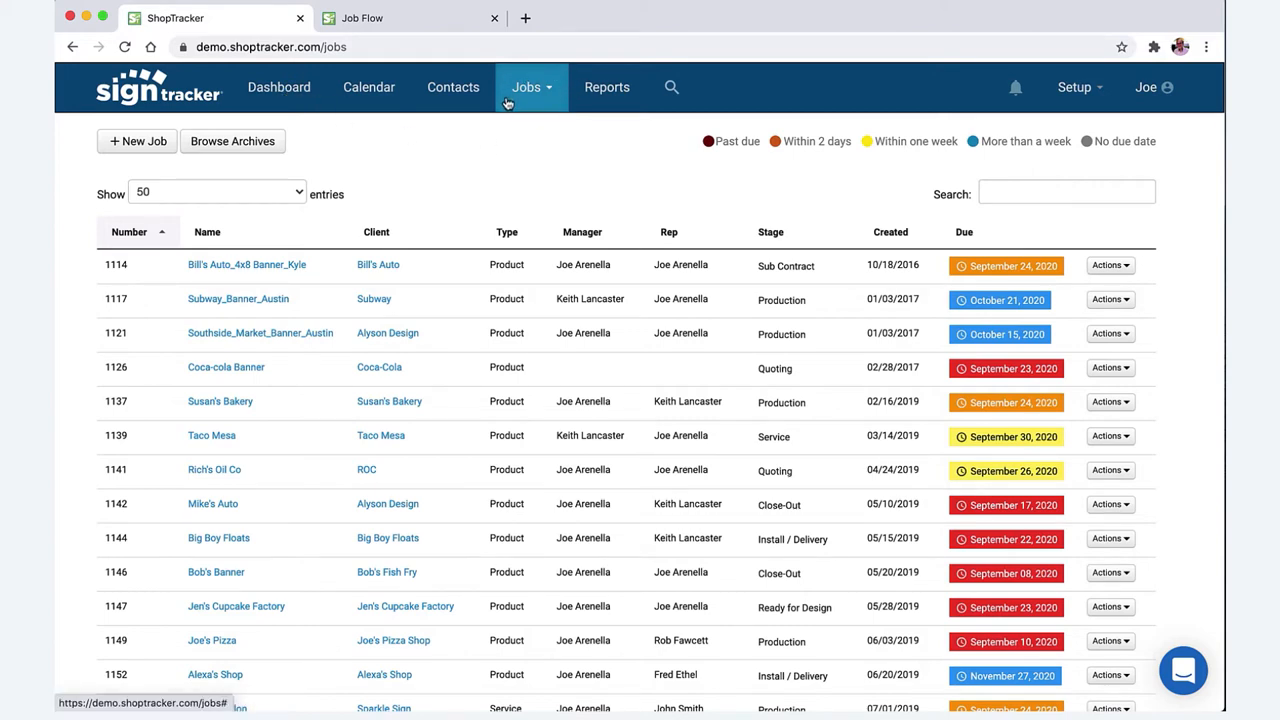
pyautogui.moveTo(490, 147)
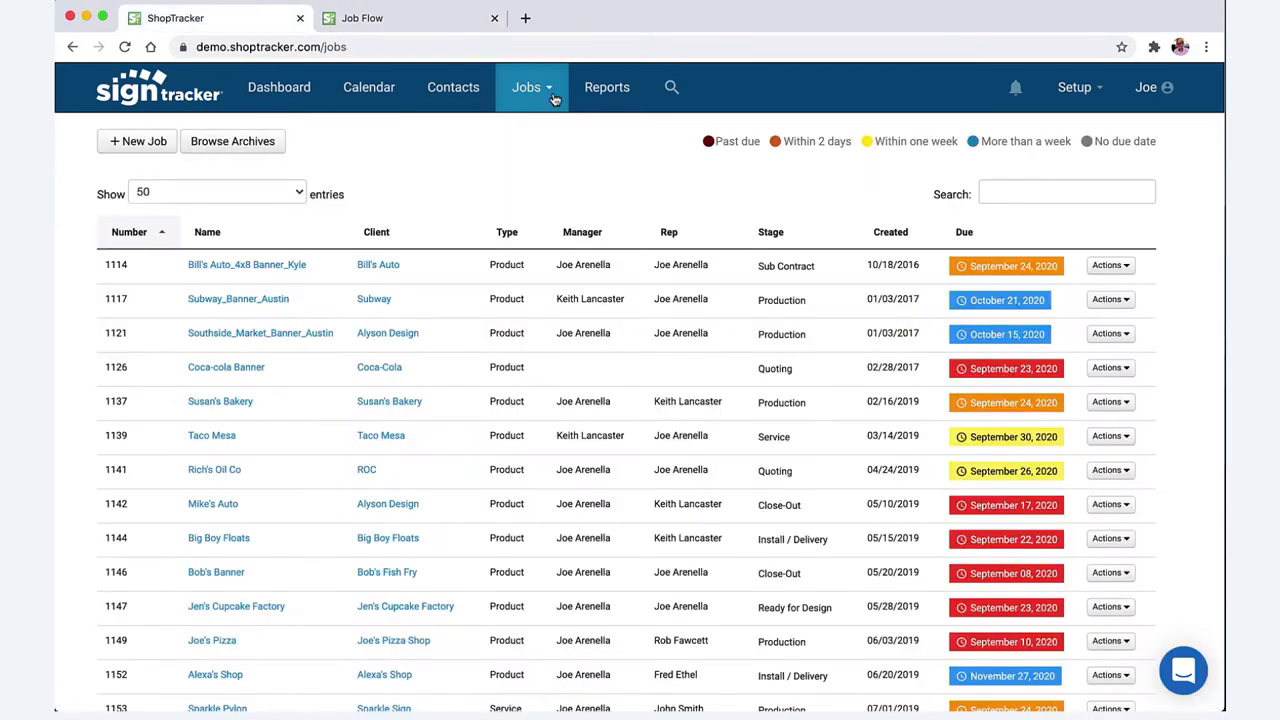
# Start a new job from the Jobs list.
pyautogui.click(137, 141)
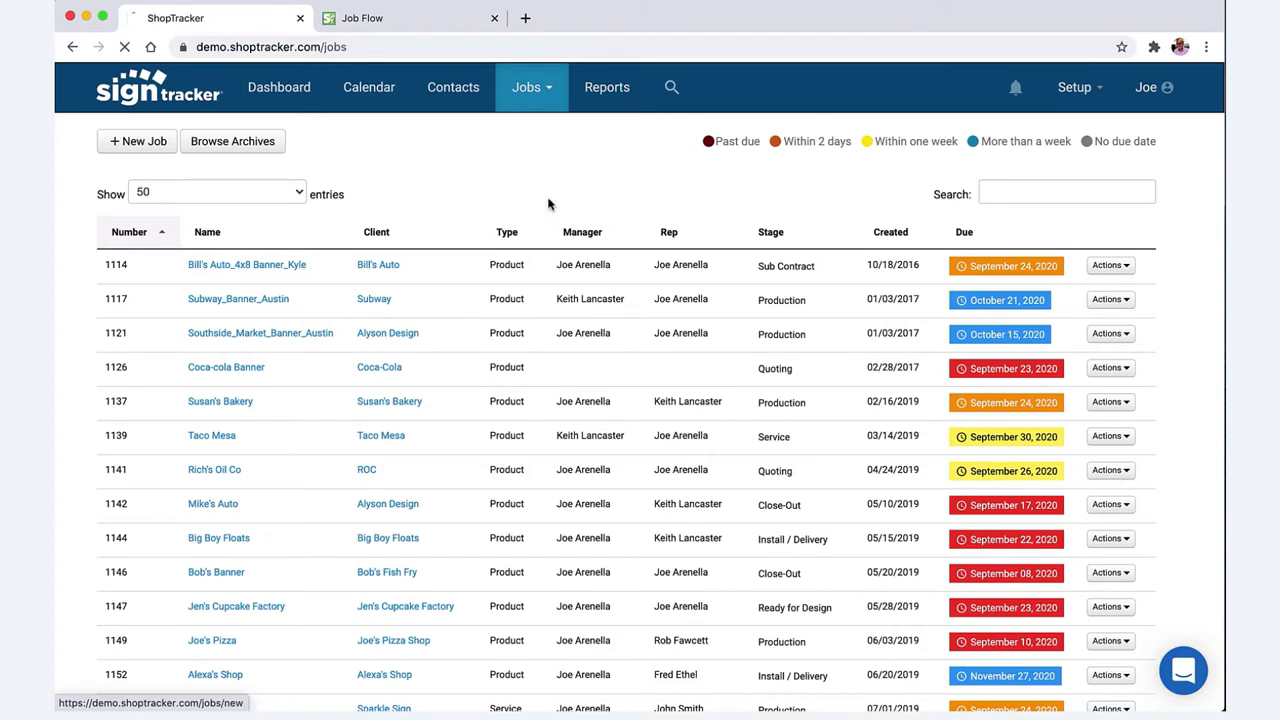
# Name the new job 2-1031 'Banner' in the Job Name field.
pyautogui.click(137, 141)
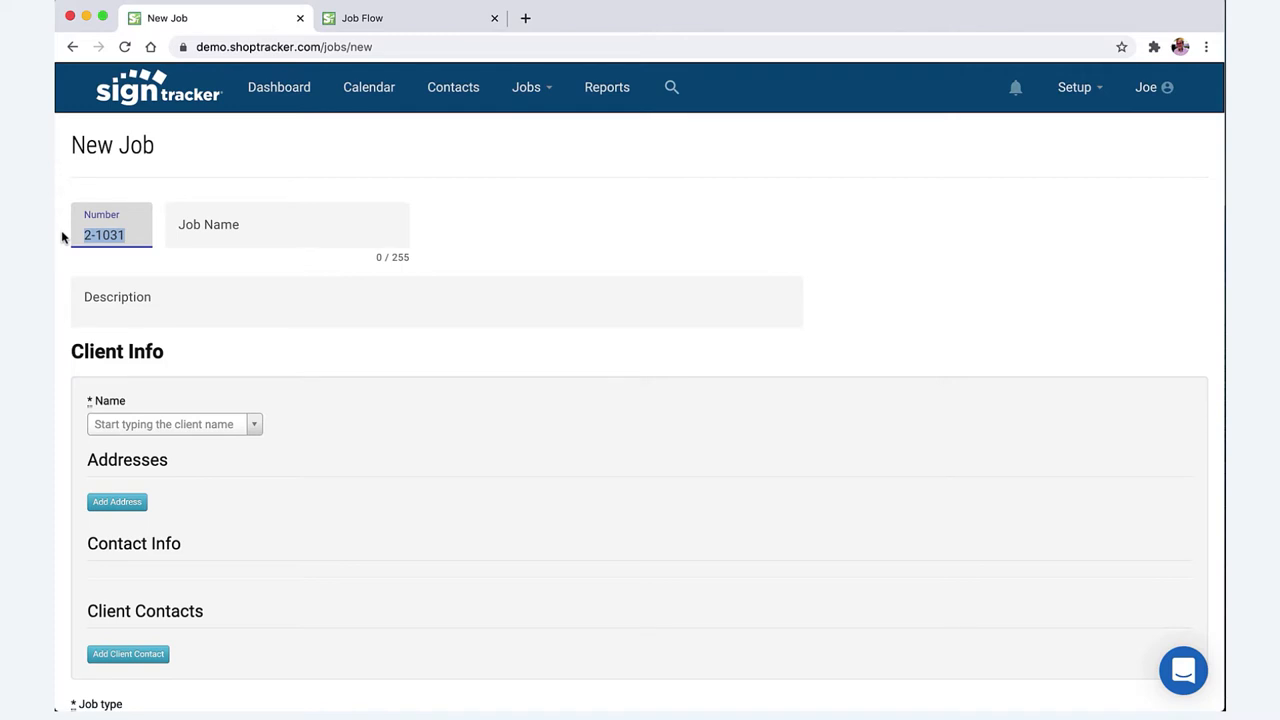
pyautogui.click(287, 224)
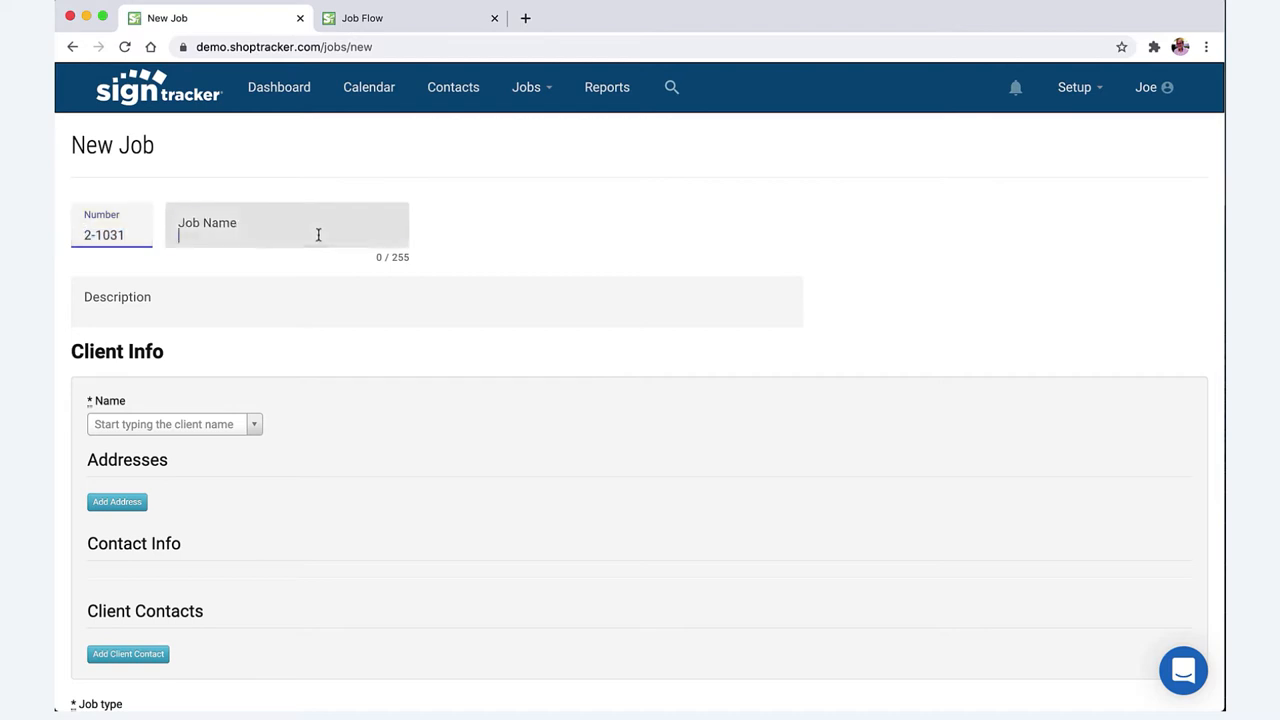
pyautogui.click(287, 235)
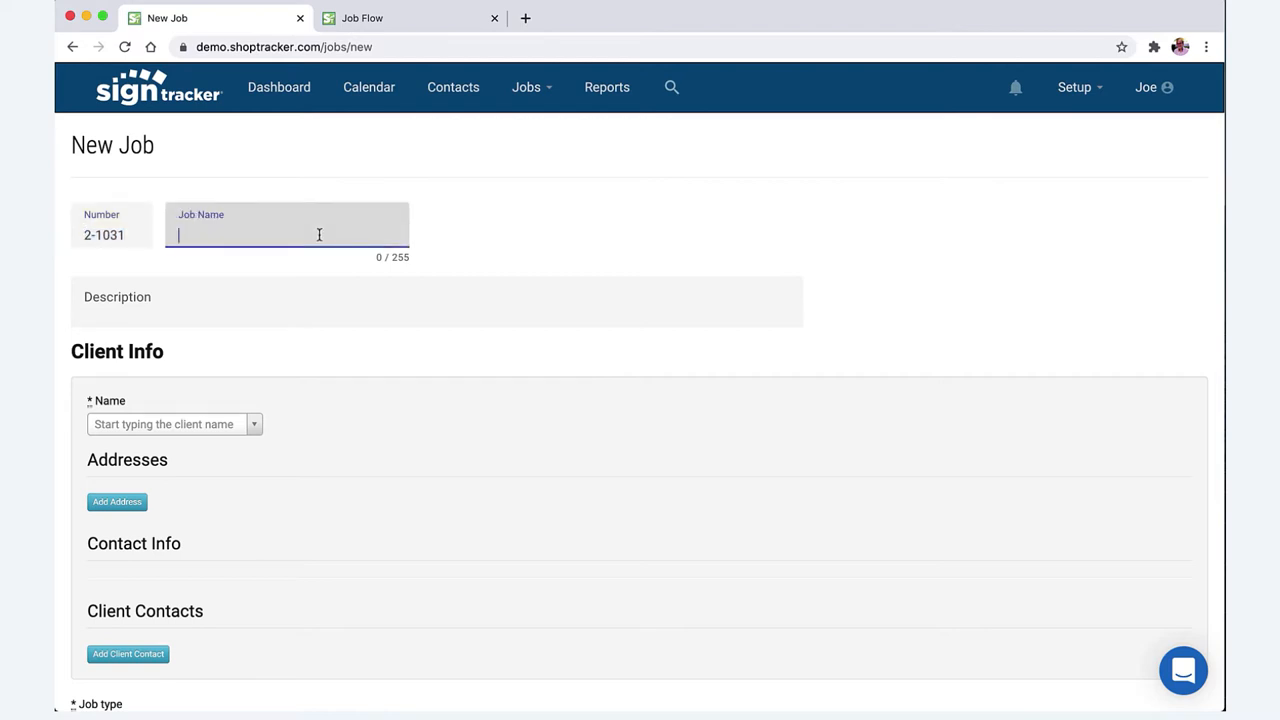
pyautogui.write('Ba')
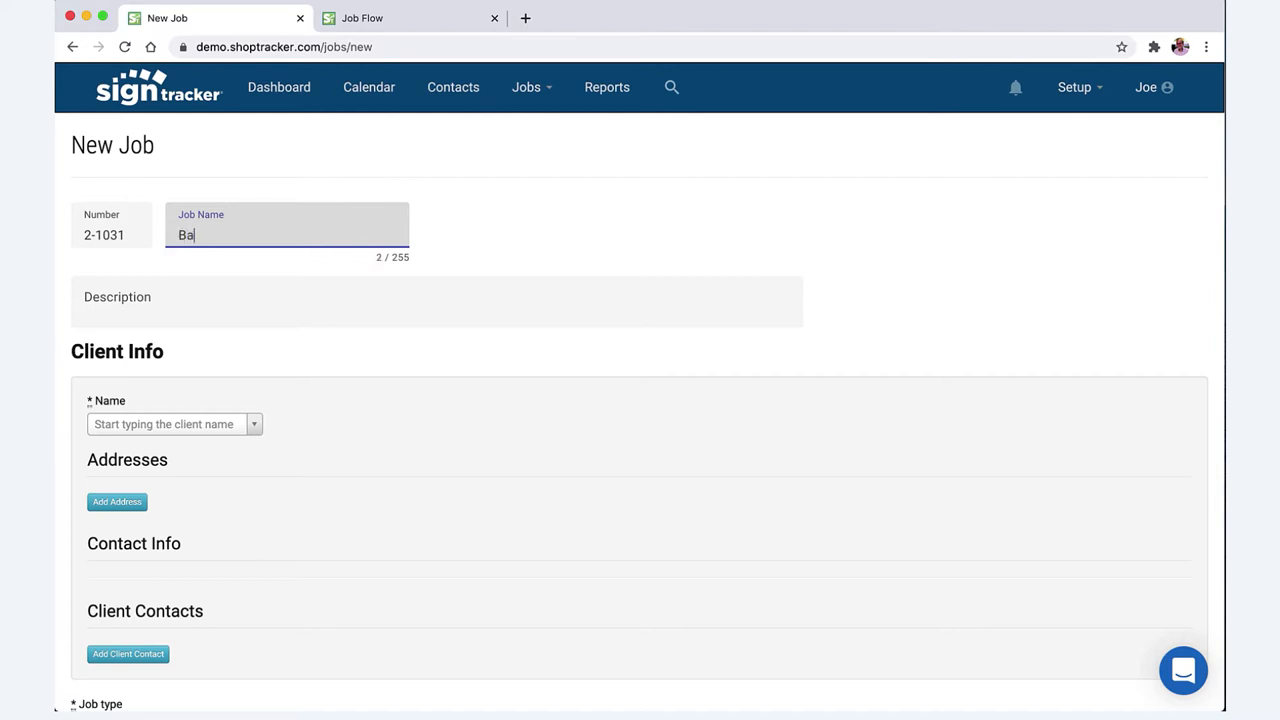
pyautogui.write('nner')
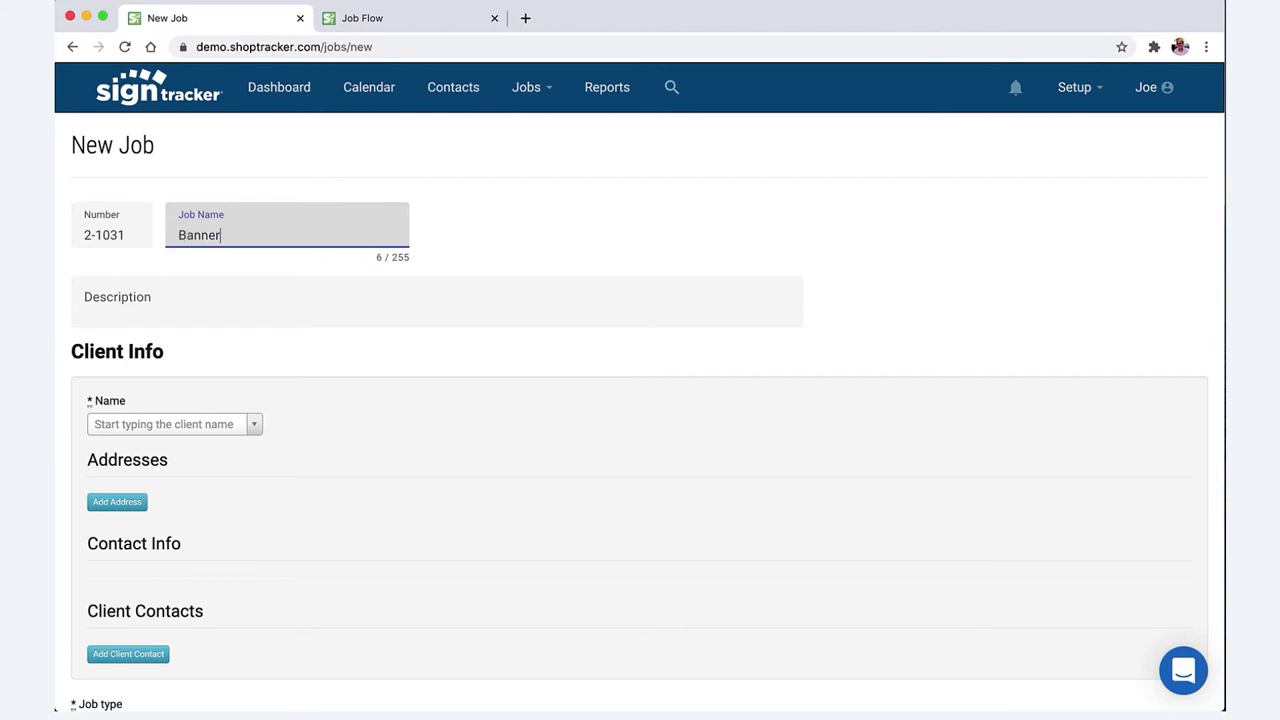
pyautogui.moveTo(319, 234)
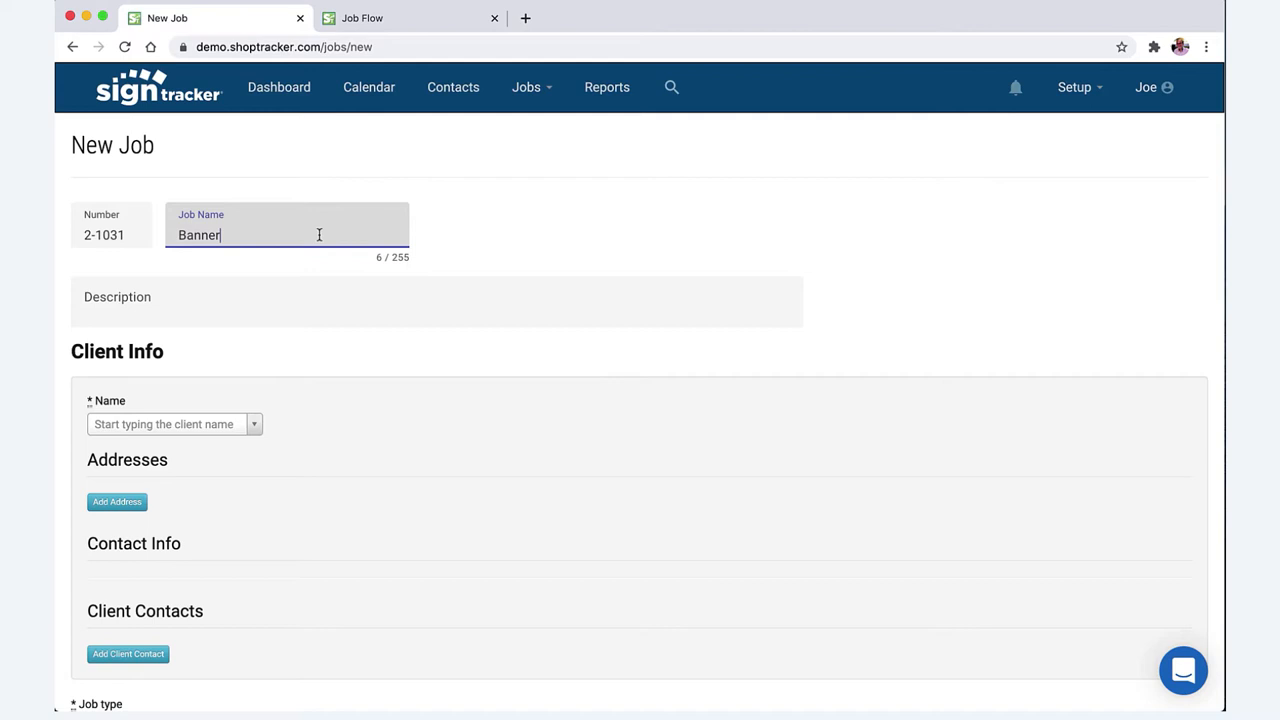
# Enter '4x8 banner' as the job description.
pyautogui.click(231, 303)
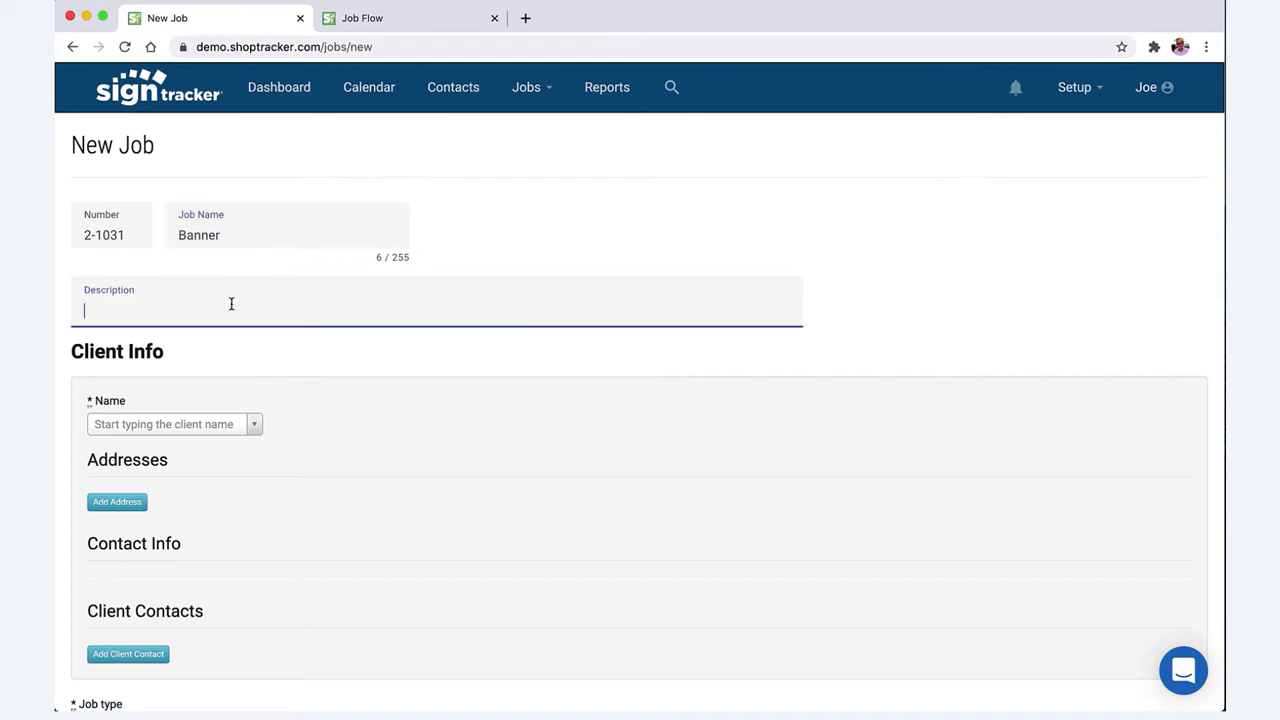
pyautogui.write('4x')
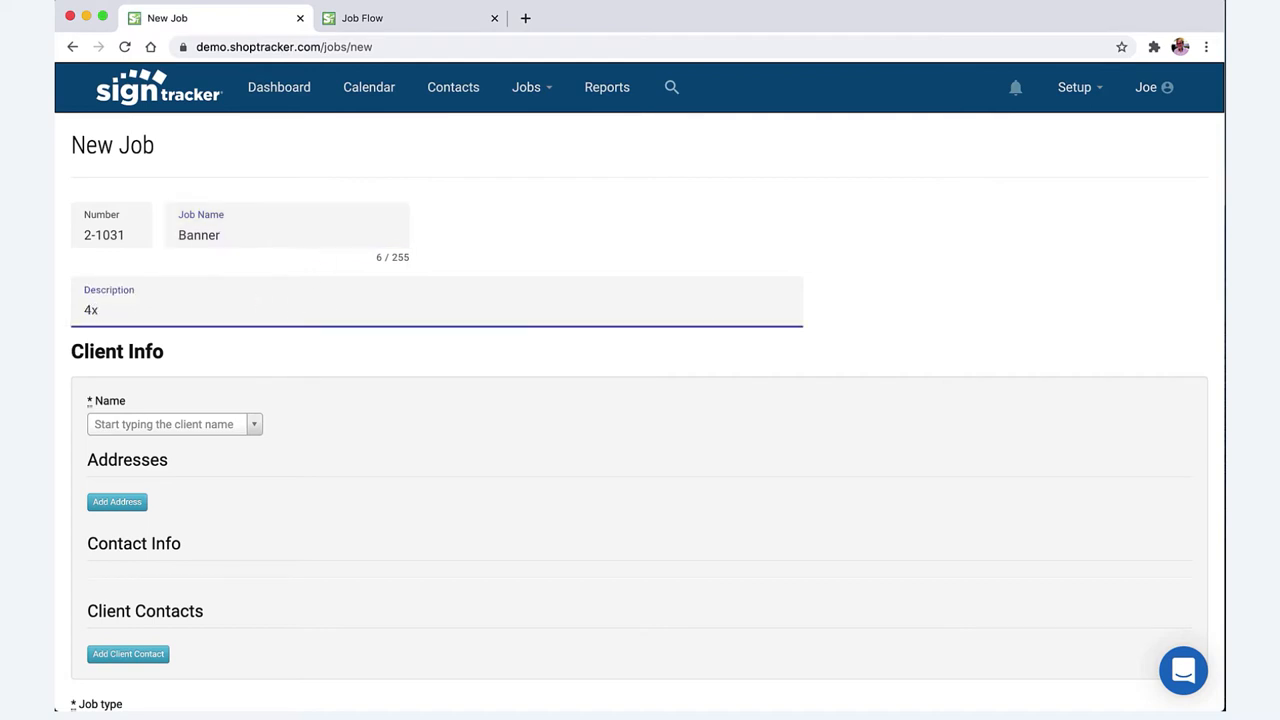
pyautogui.write('8 banner')
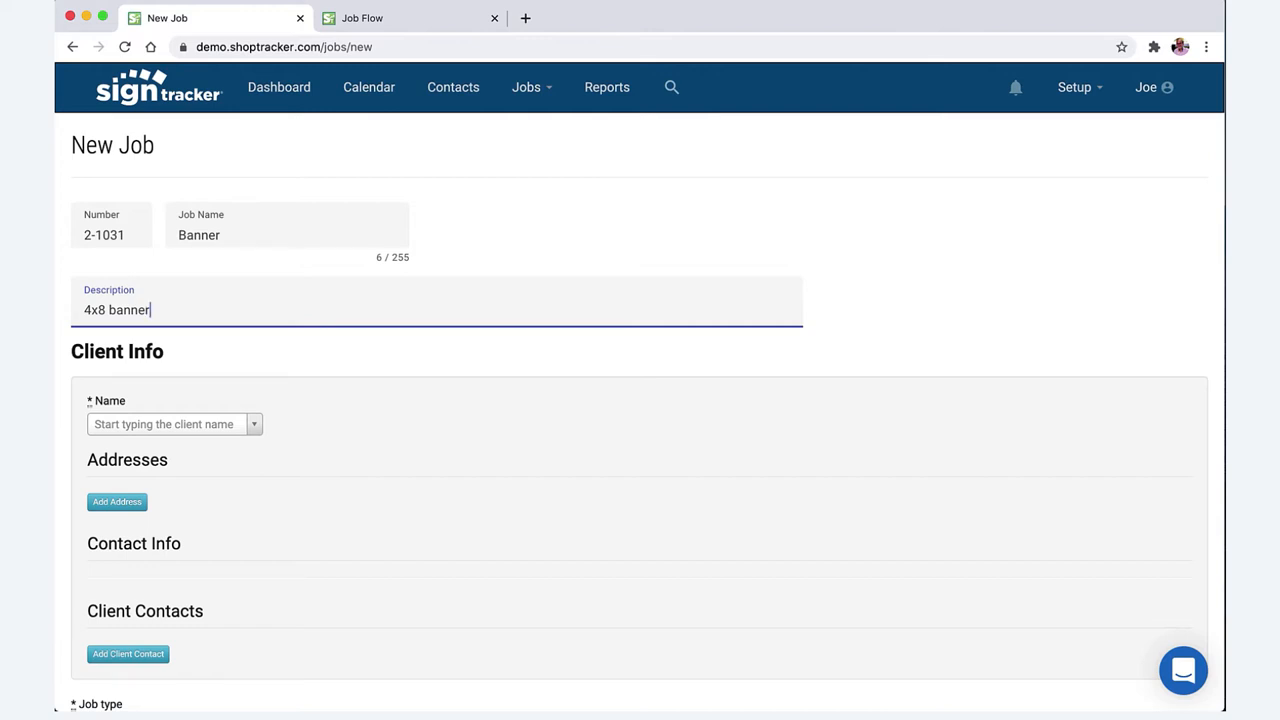
pyautogui.scroll(-3)
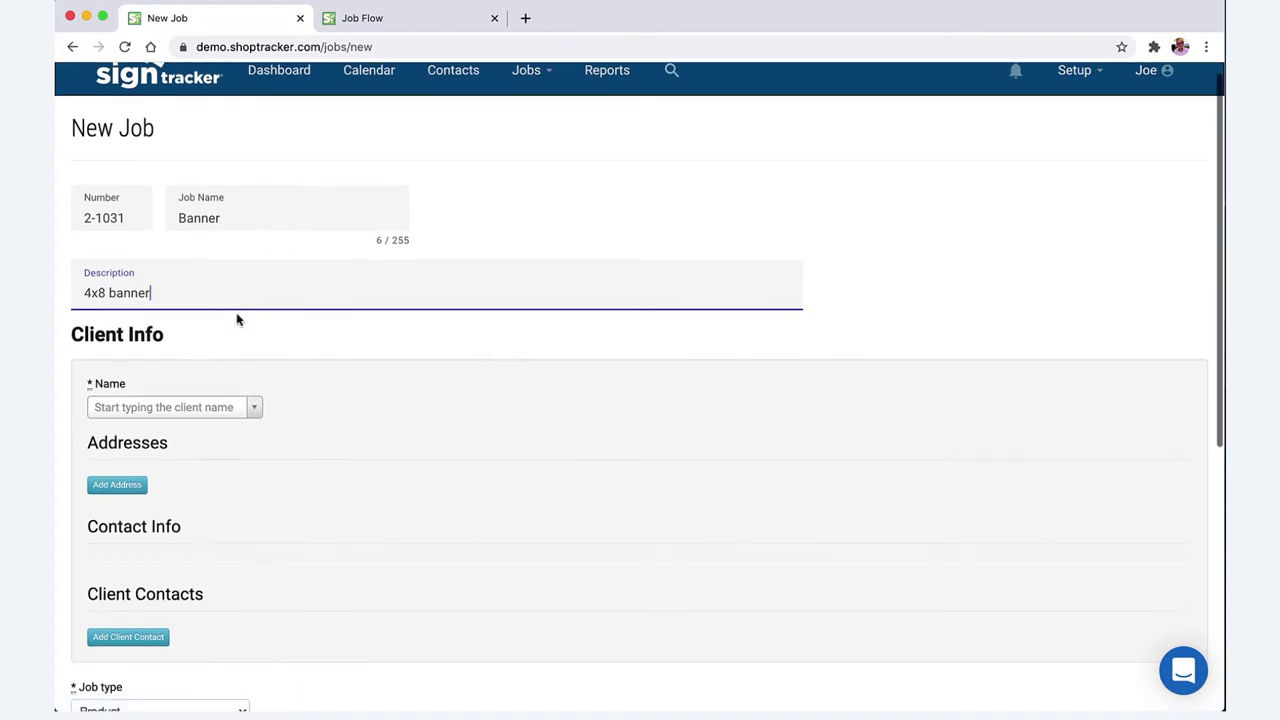
# Search 'Ab' in Client Info and choose ABC Bank, filling in its billing and contact details.
pyautogui.scroll(-3)
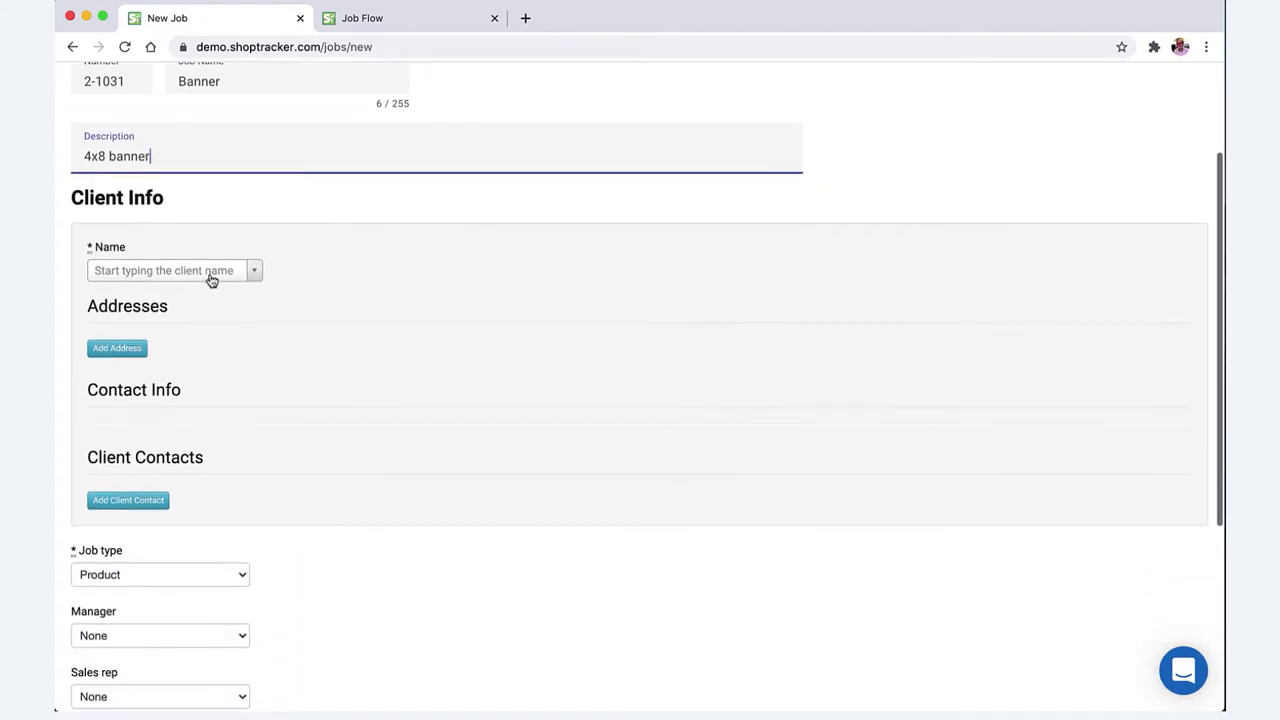
pyautogui.click(163, 270)
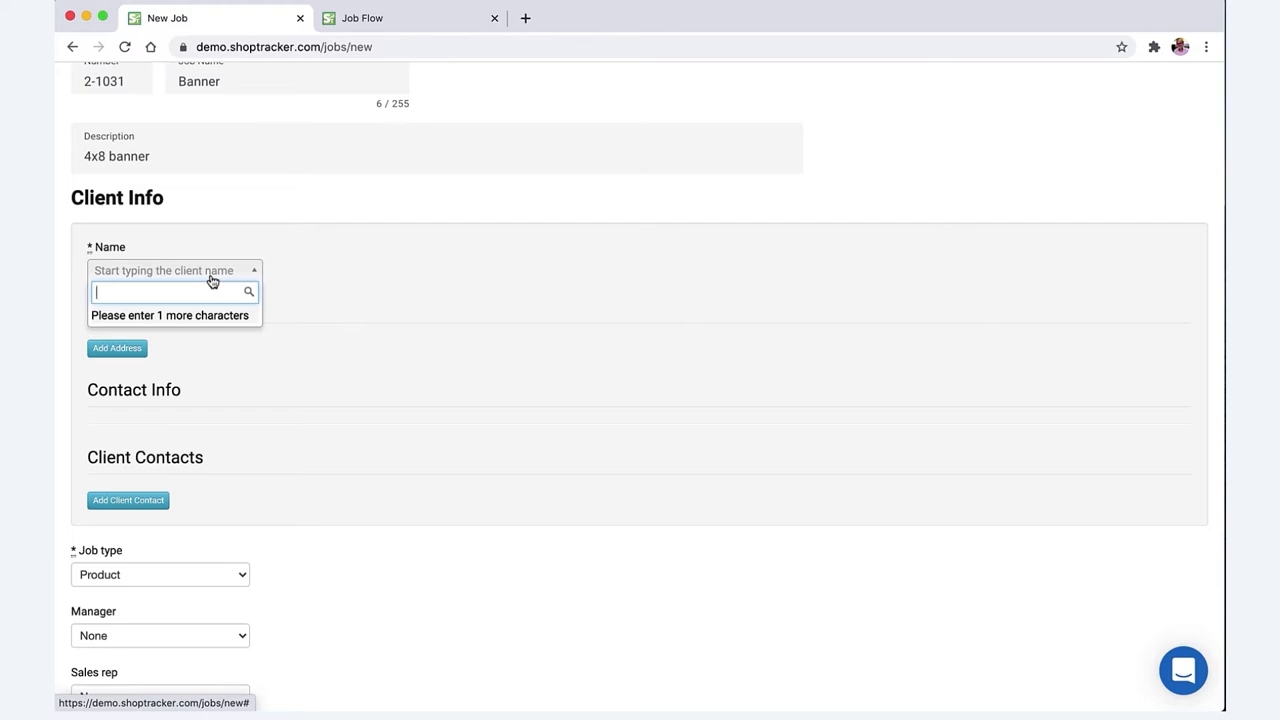
pyautogui.write('Ab')
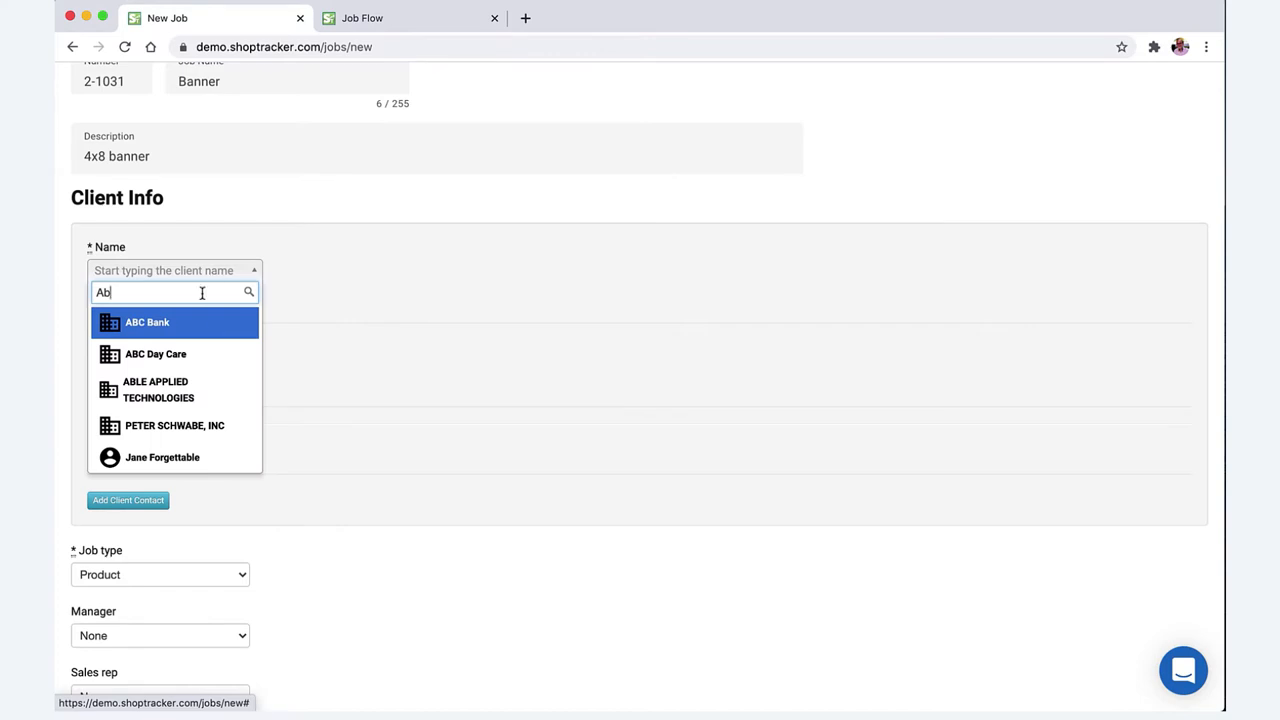
pyautogui.click(147, 322)
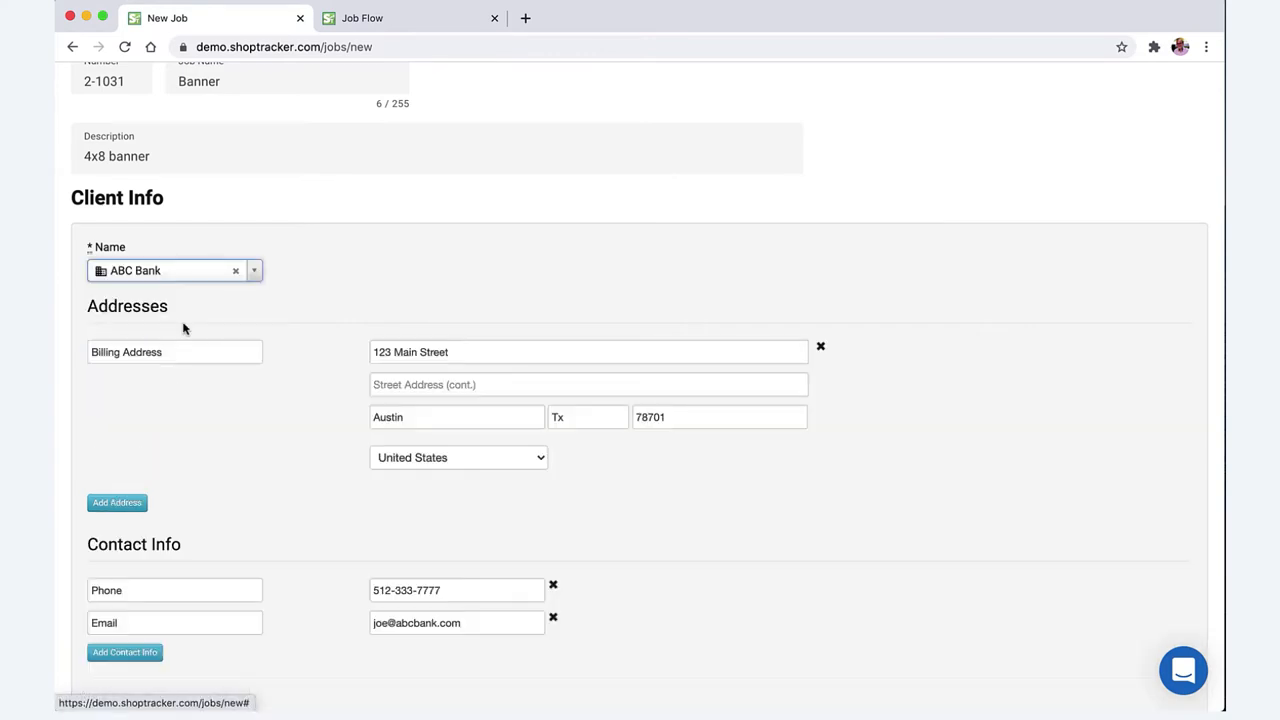
pyautogui.moveTo(471, 459)
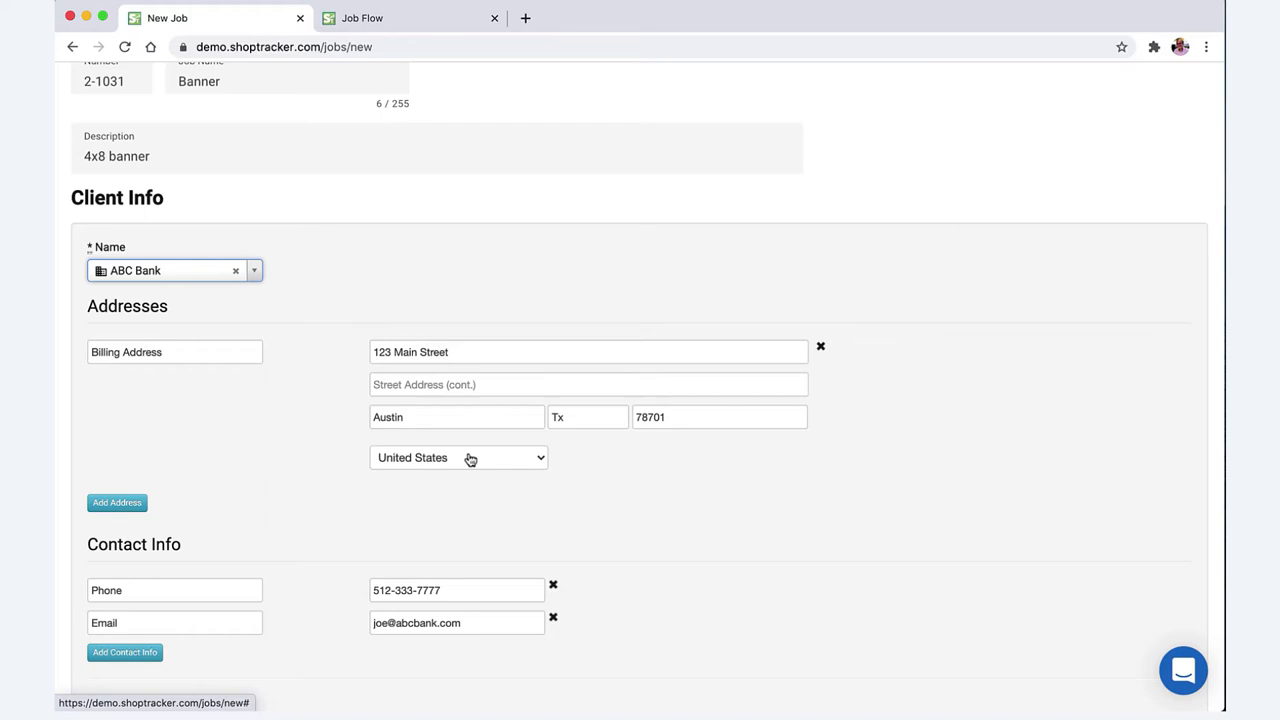
pyautogui.scroll(-3)
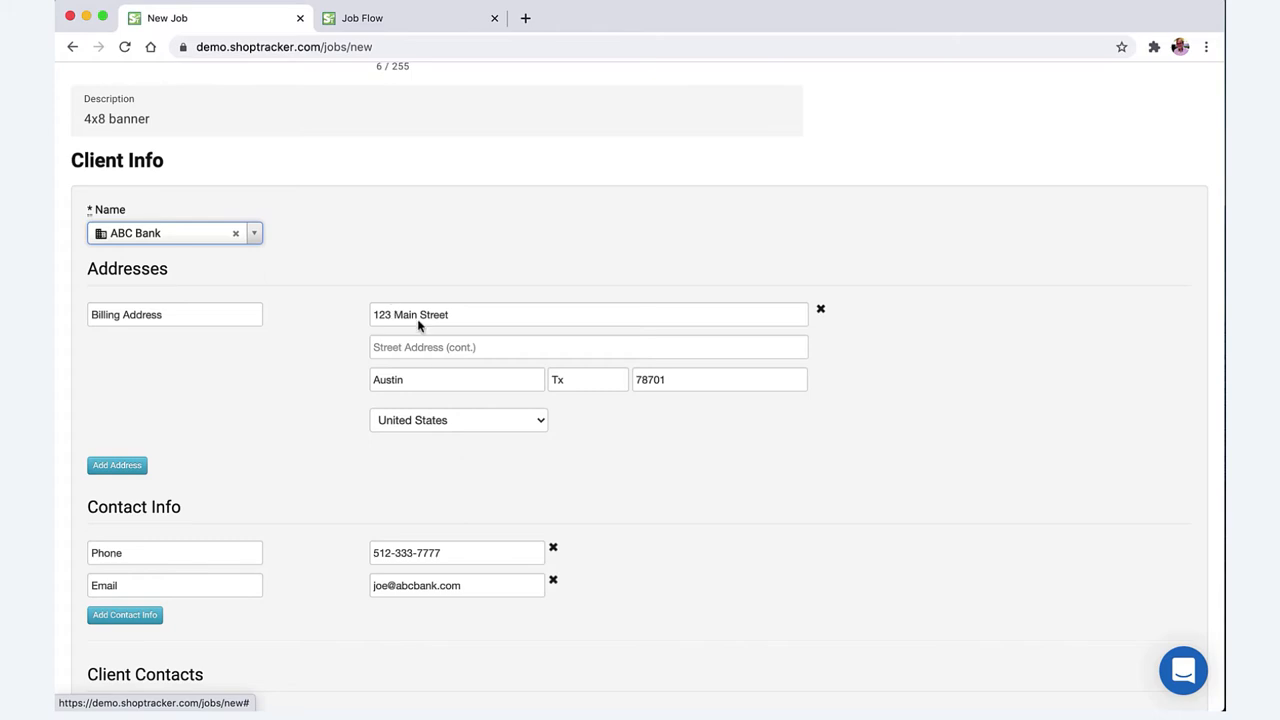
pyautogui.moveTo(483, 419)
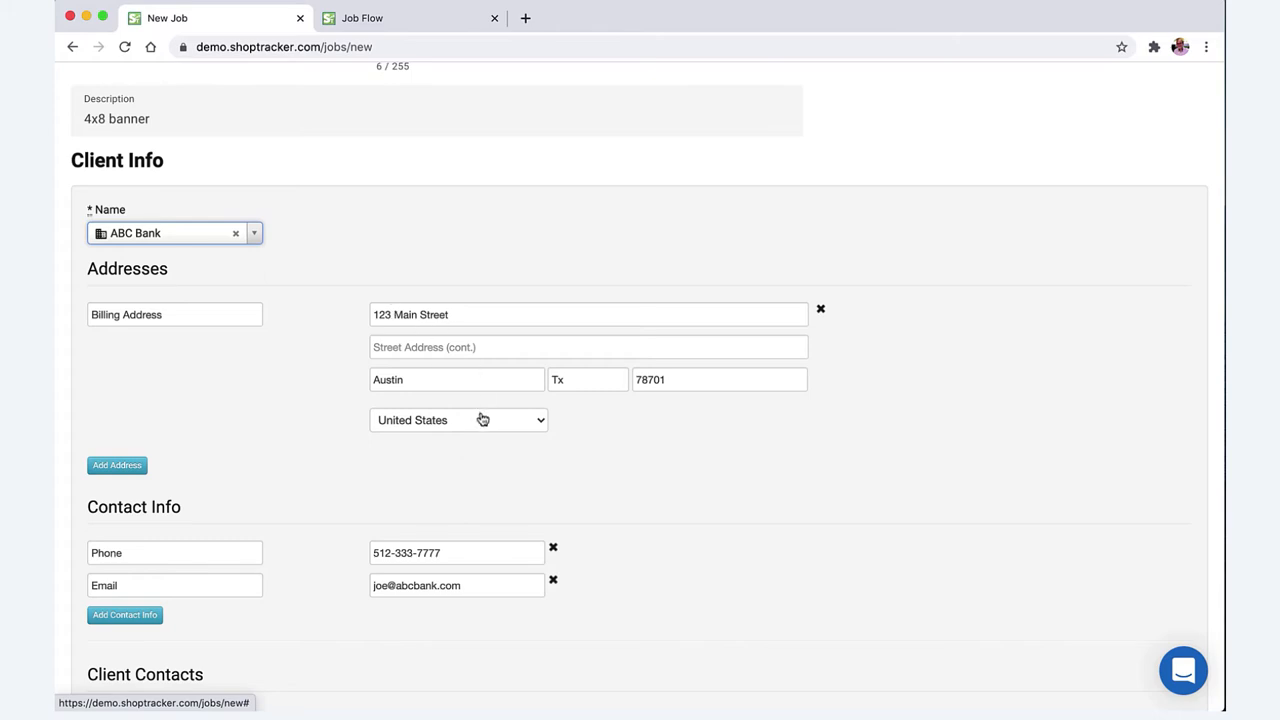
pyautogui.scroll(-3)
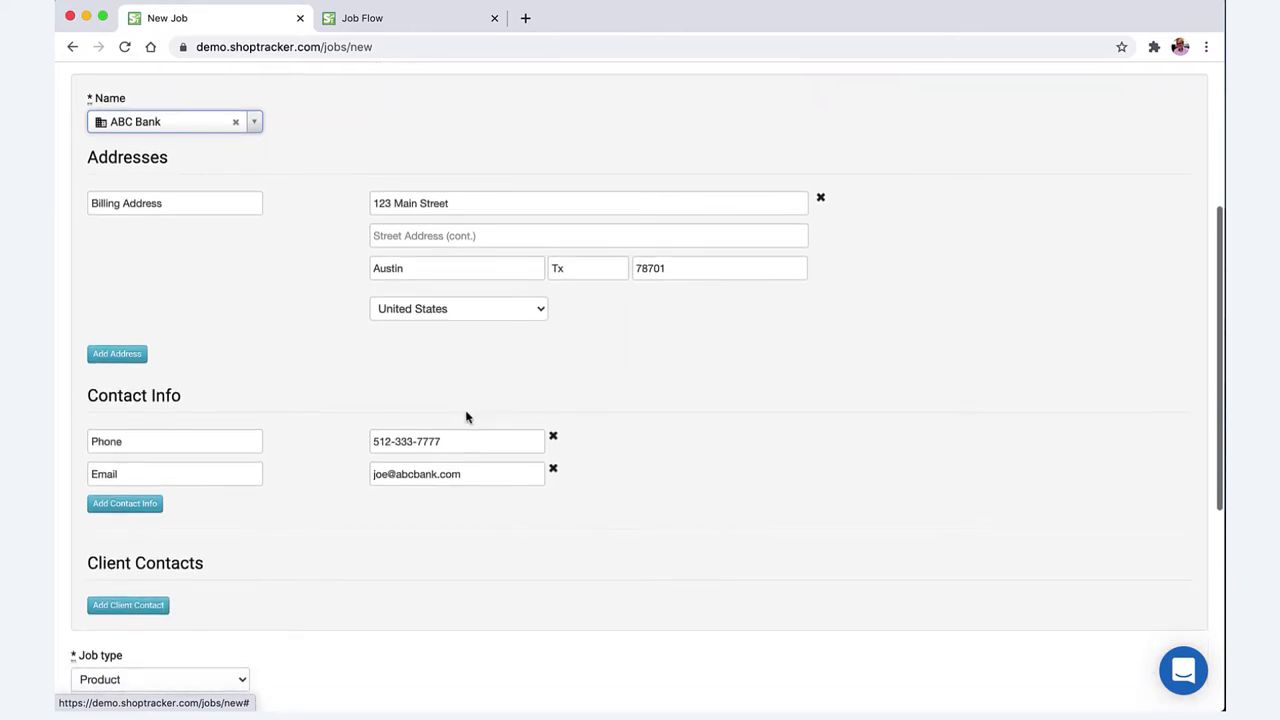
pyautogui.scroll(3)
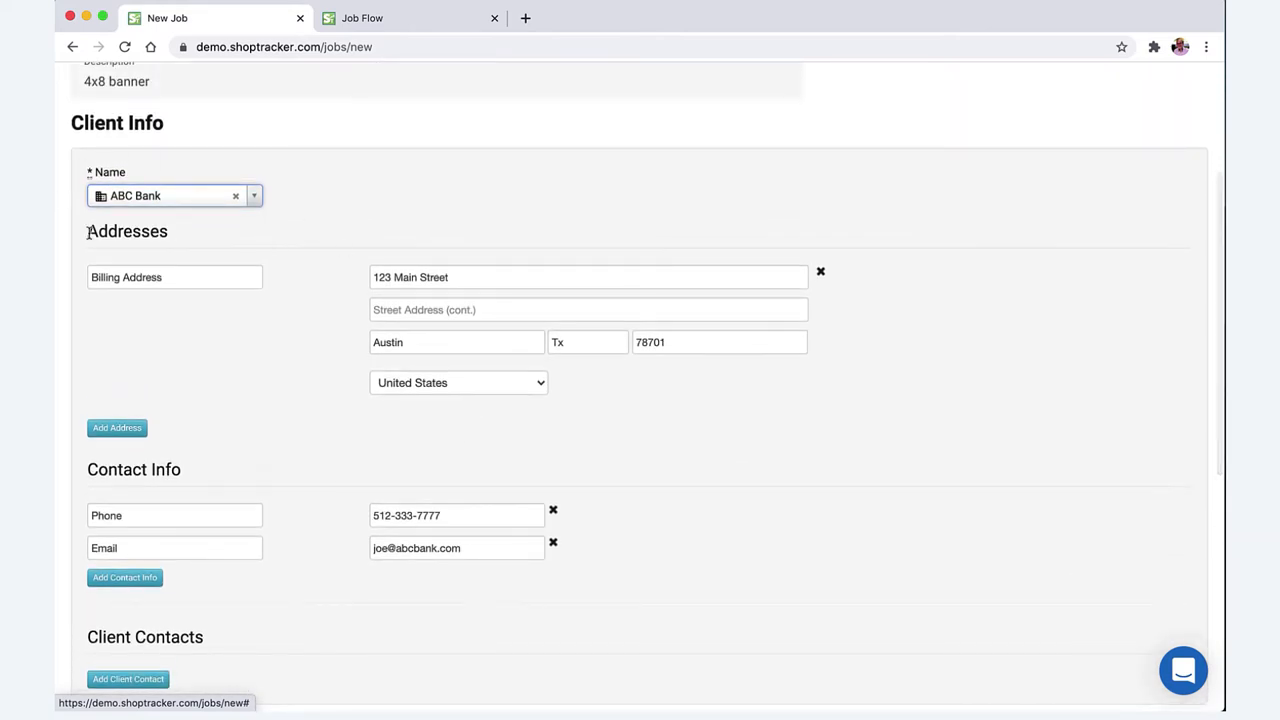
pyautogui.scroll(-3)
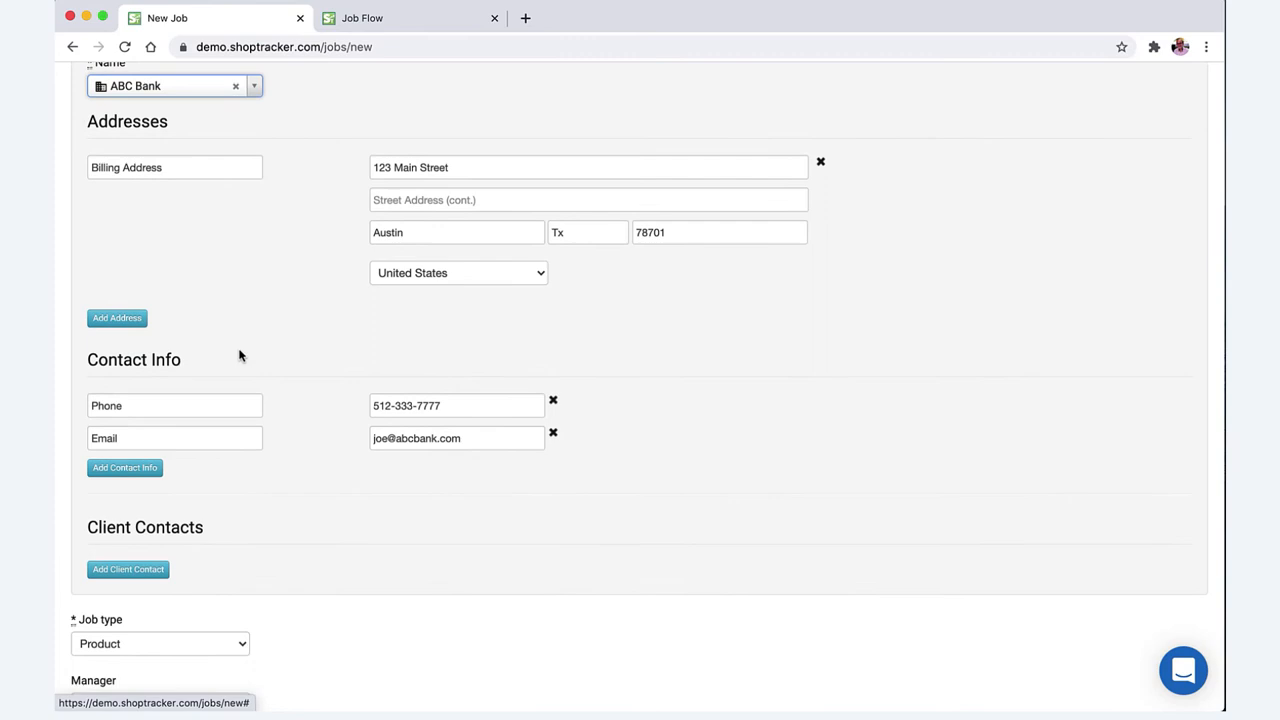
pyautogui.scroll(-3)
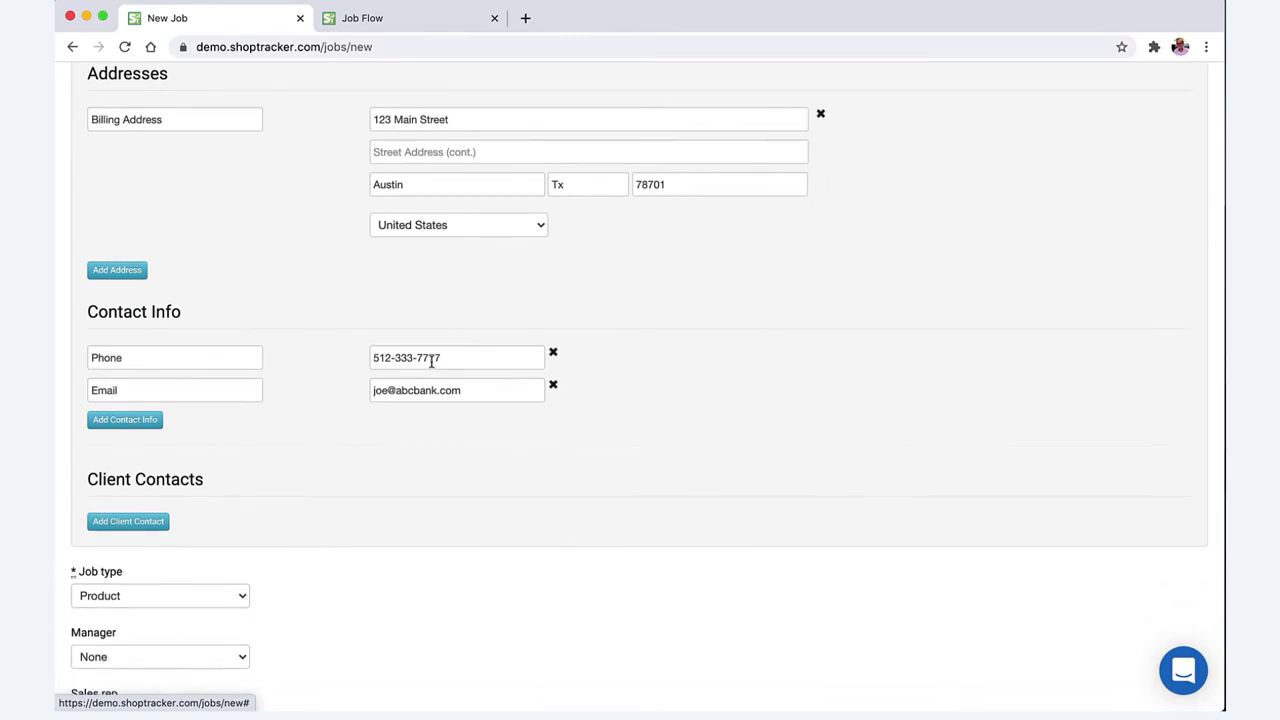
pyautogui.scroll(-3)
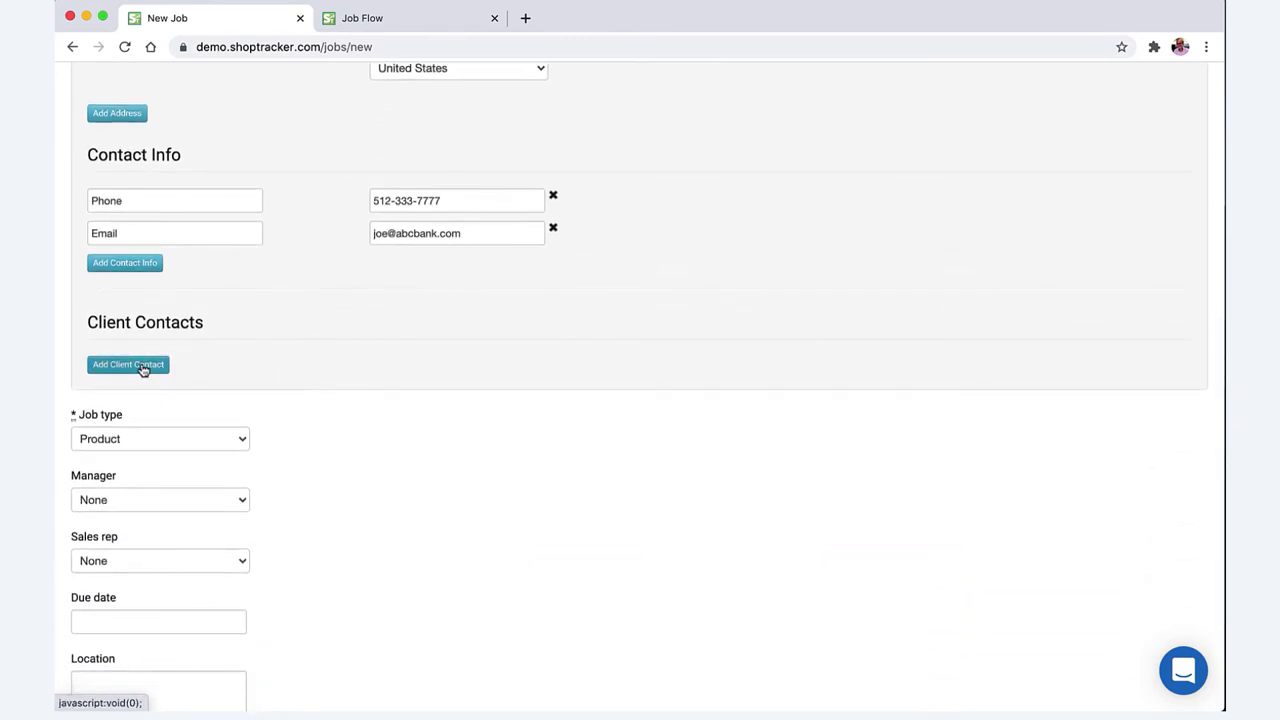
pyautogui.click(128, 364)
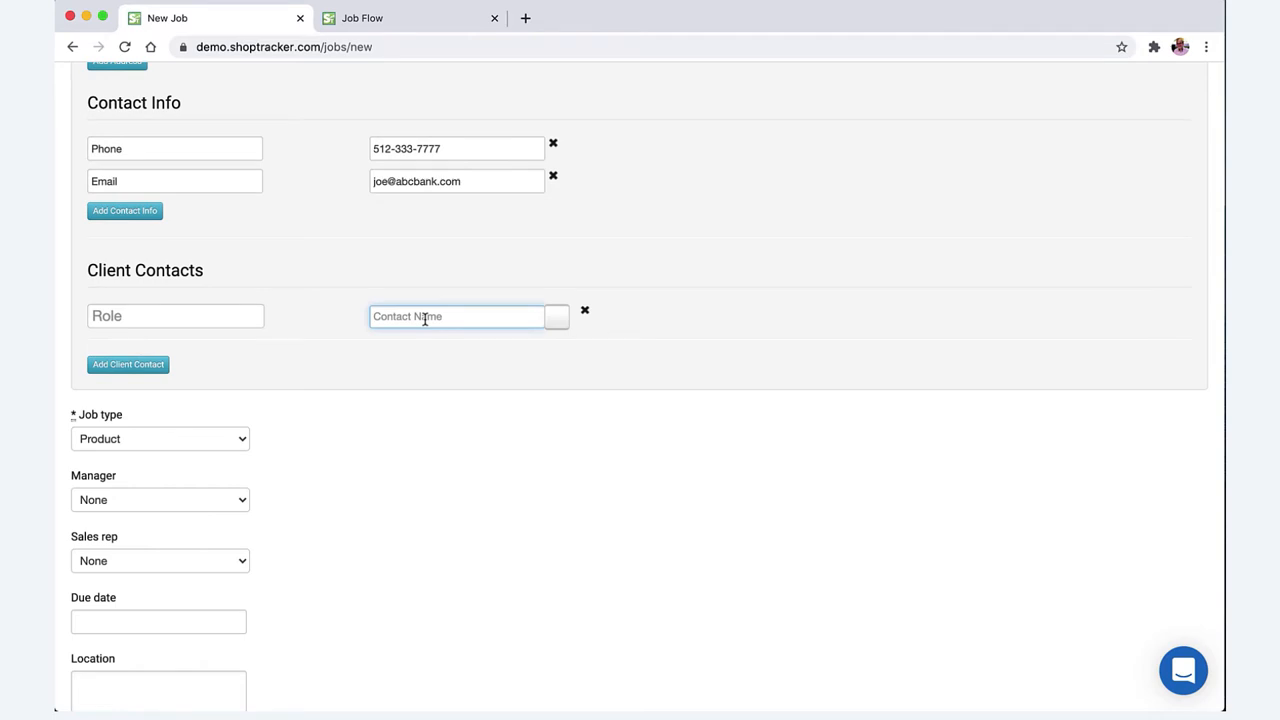
pyautogui.write('jo')
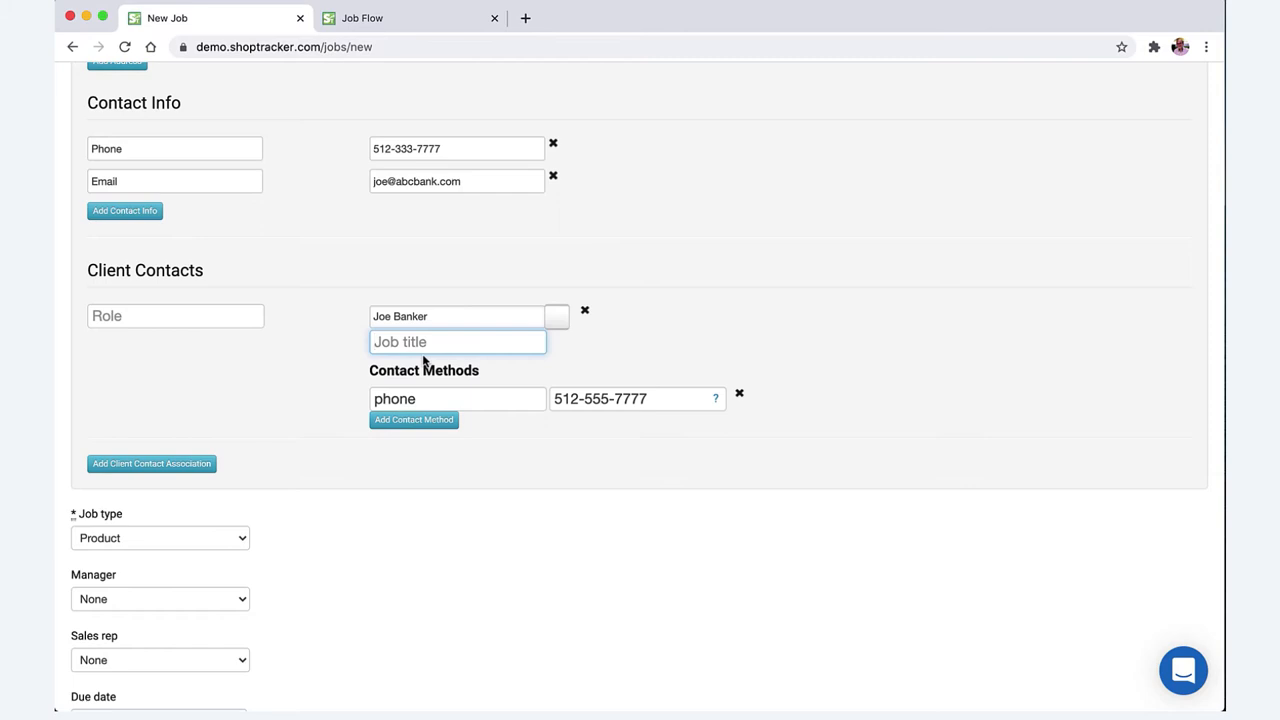
pyautogui.moveTo(453, 325)
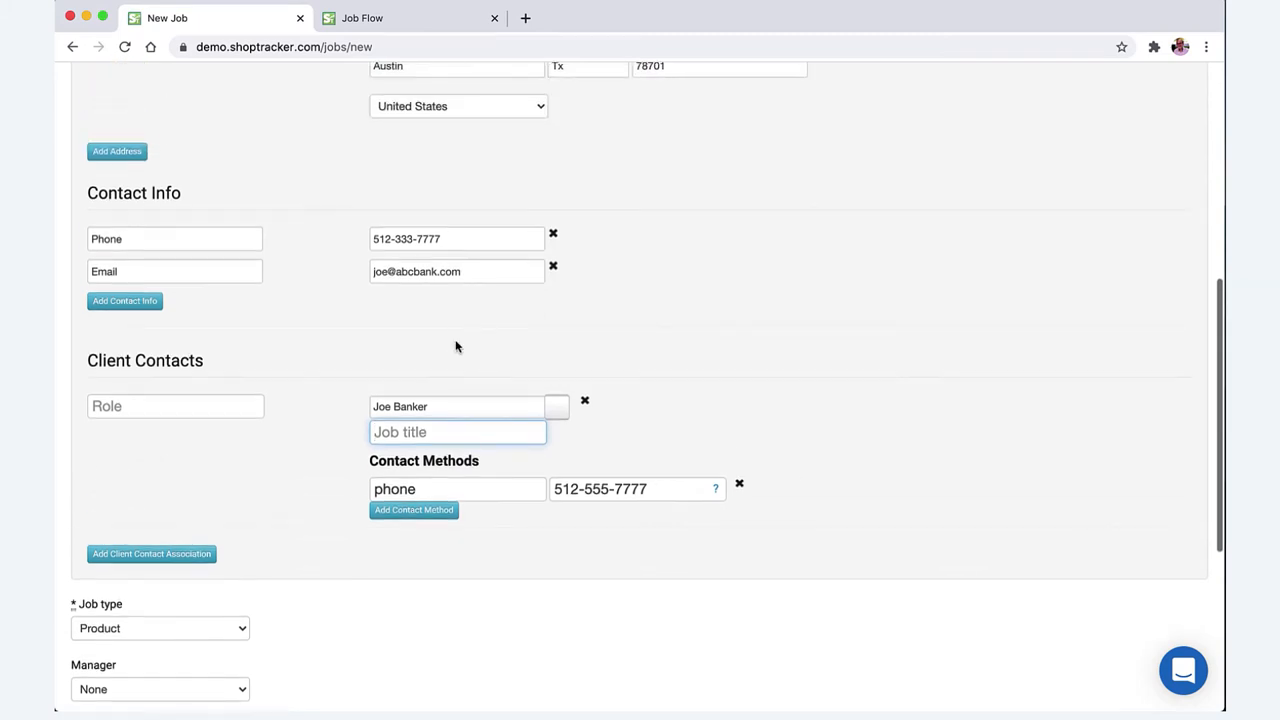
pyautogui.scroll(-3)
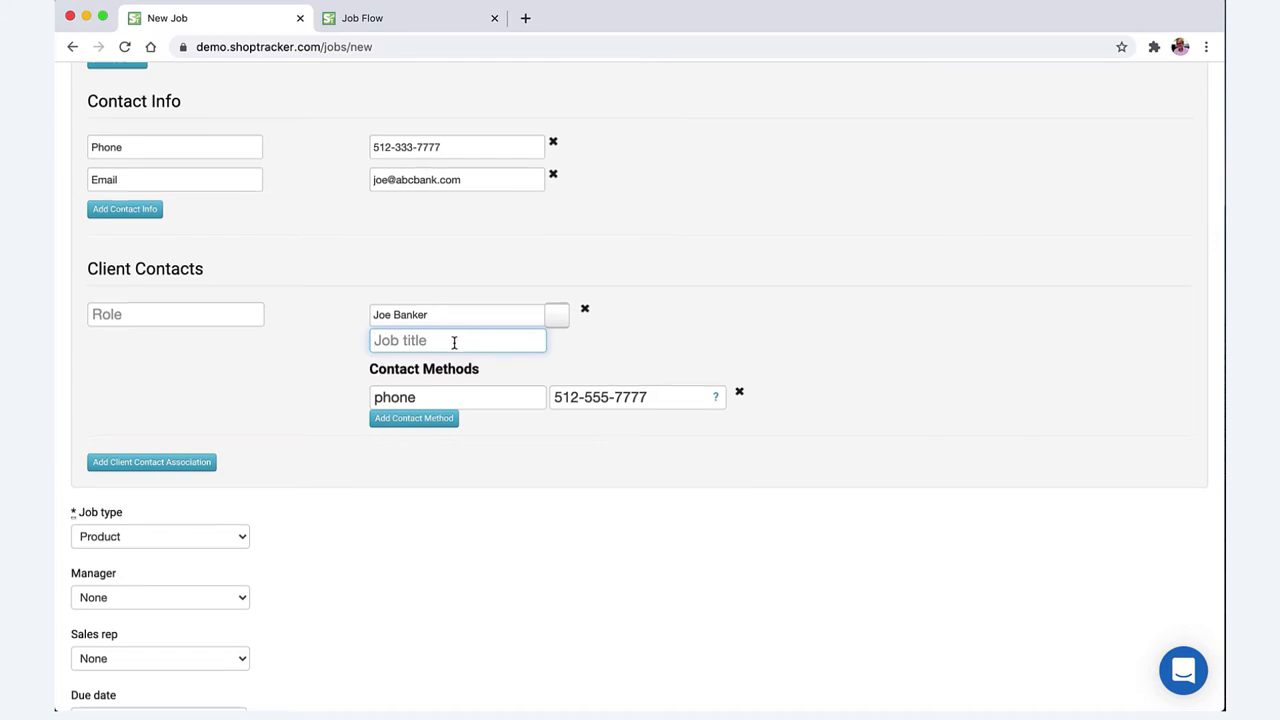
pyautogui.scroll(-3)
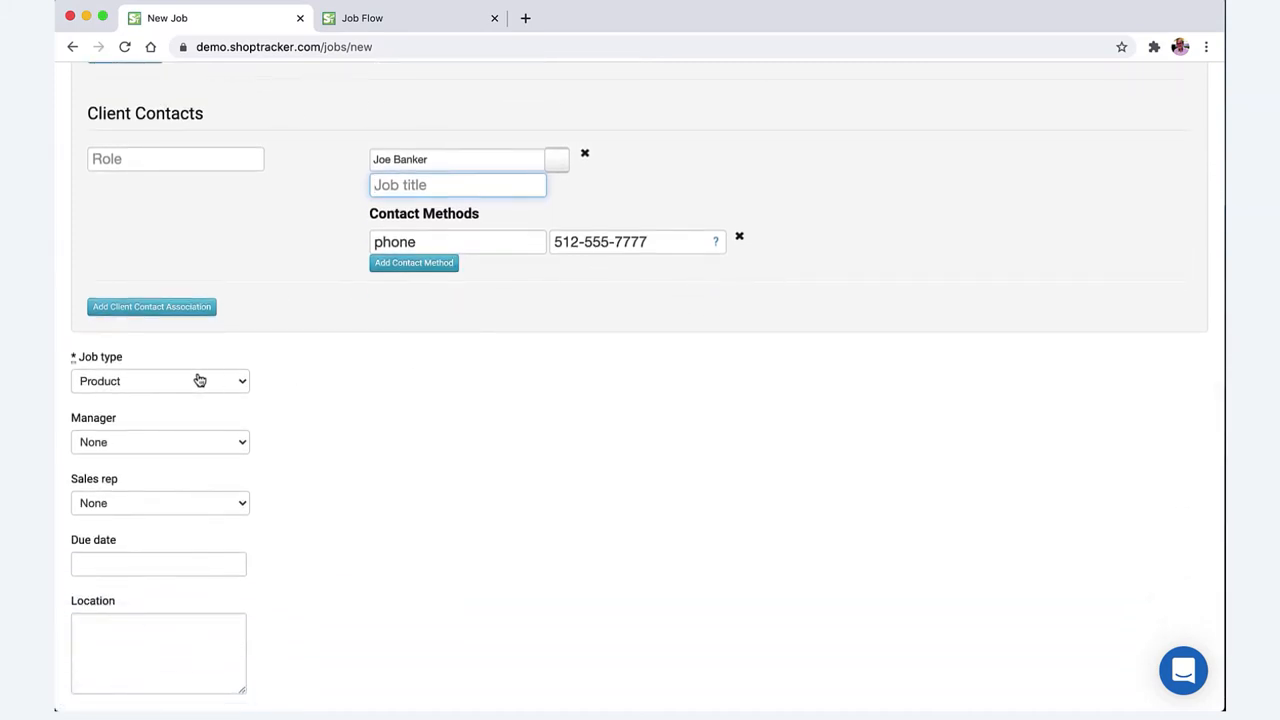
pyautogui.scroll(-3)
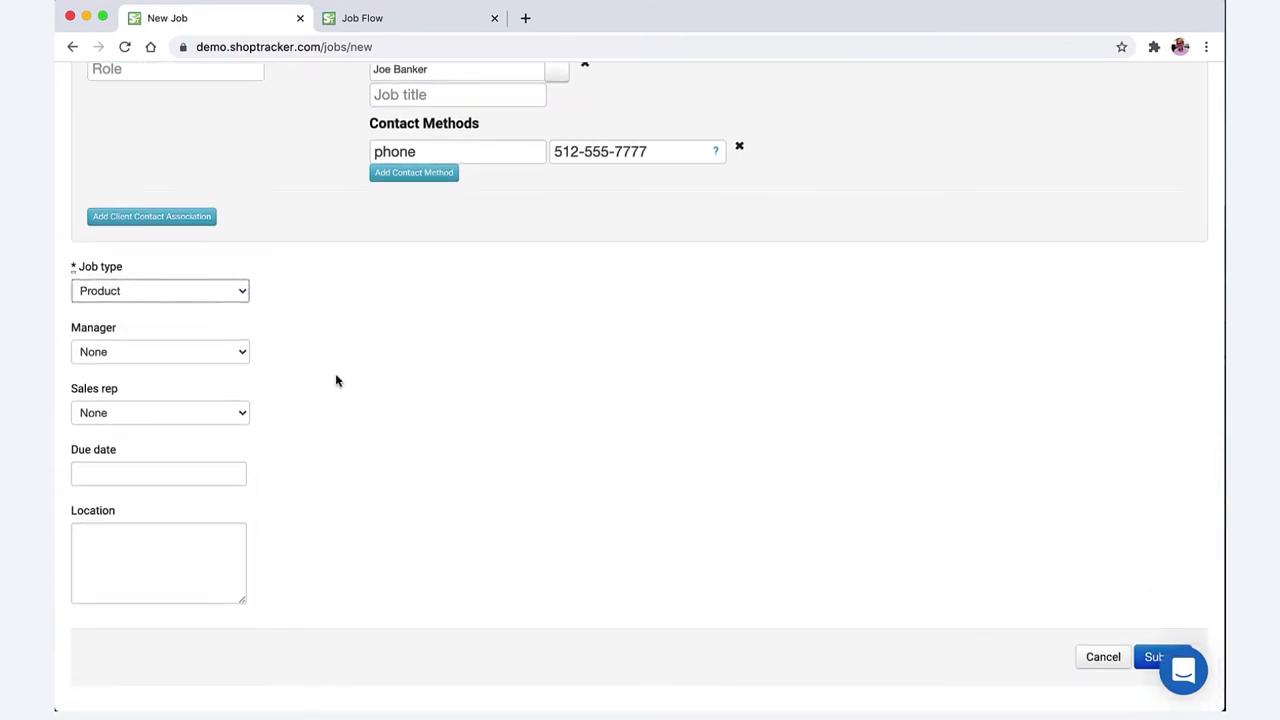
pyautogui.click(160, 351)
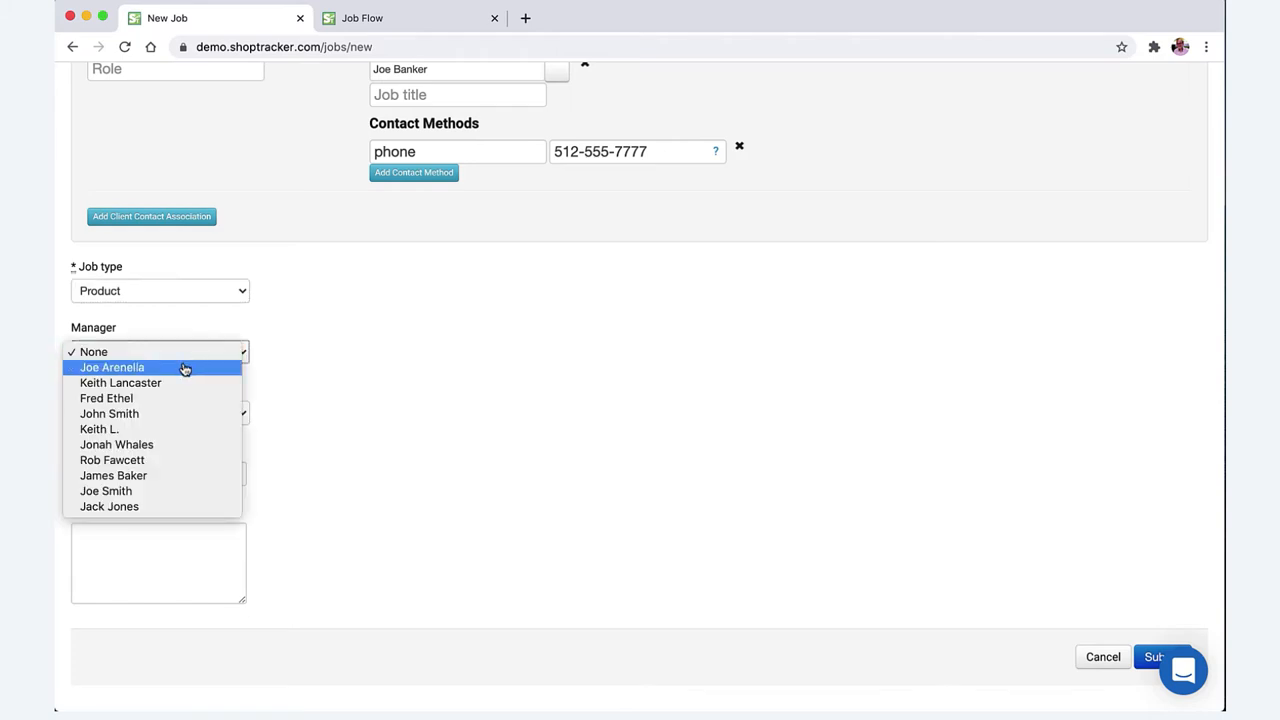
pyautogui.click(112, 367)
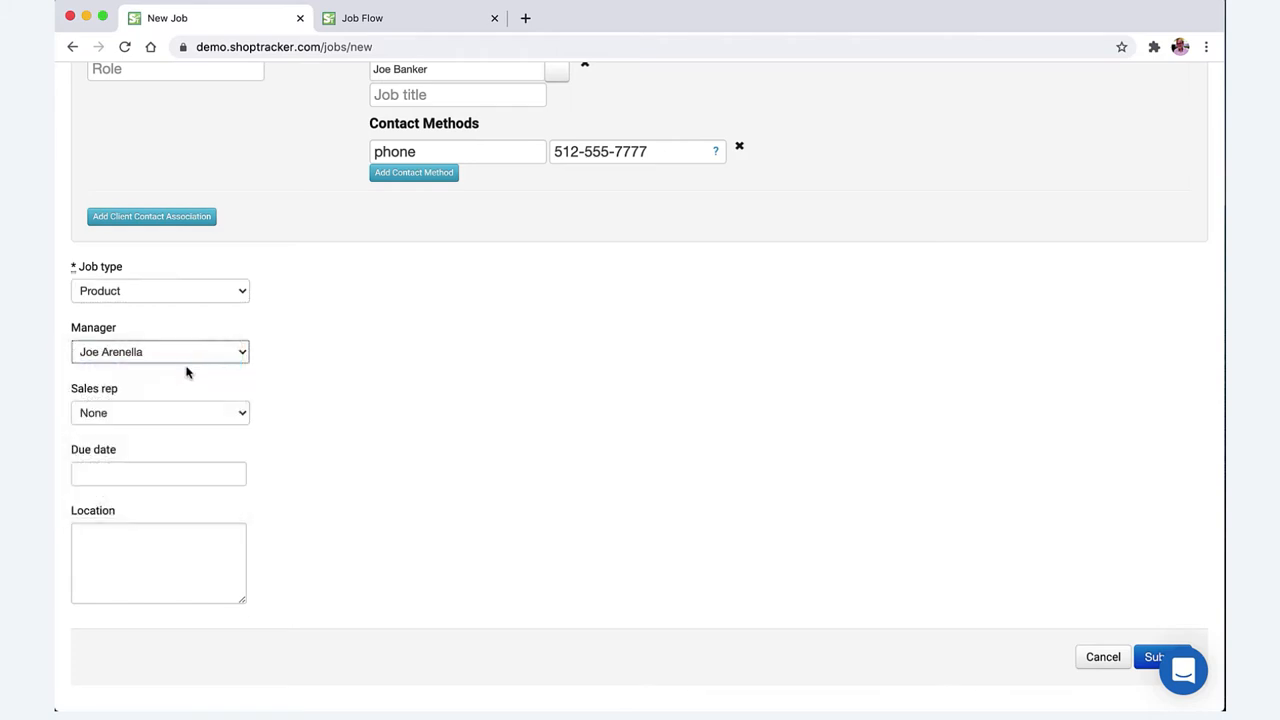
pyautogui.click(160, 412)
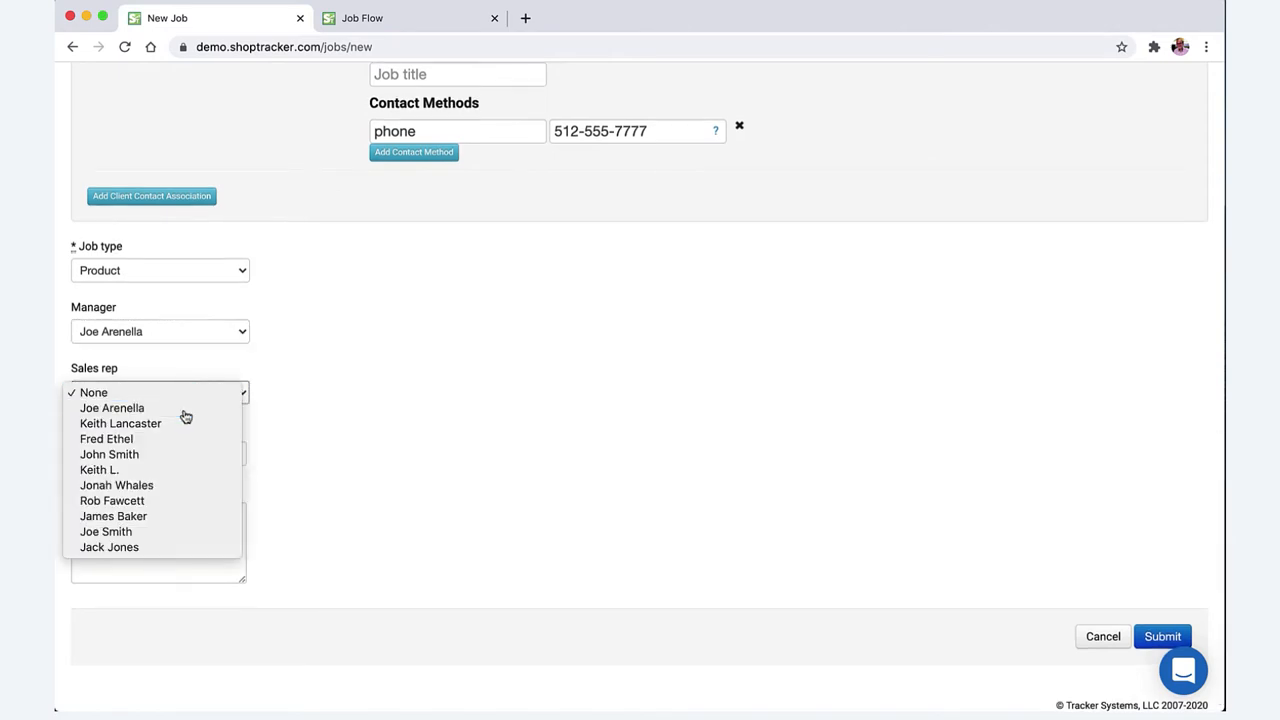
pyautogui.click(111, 407)
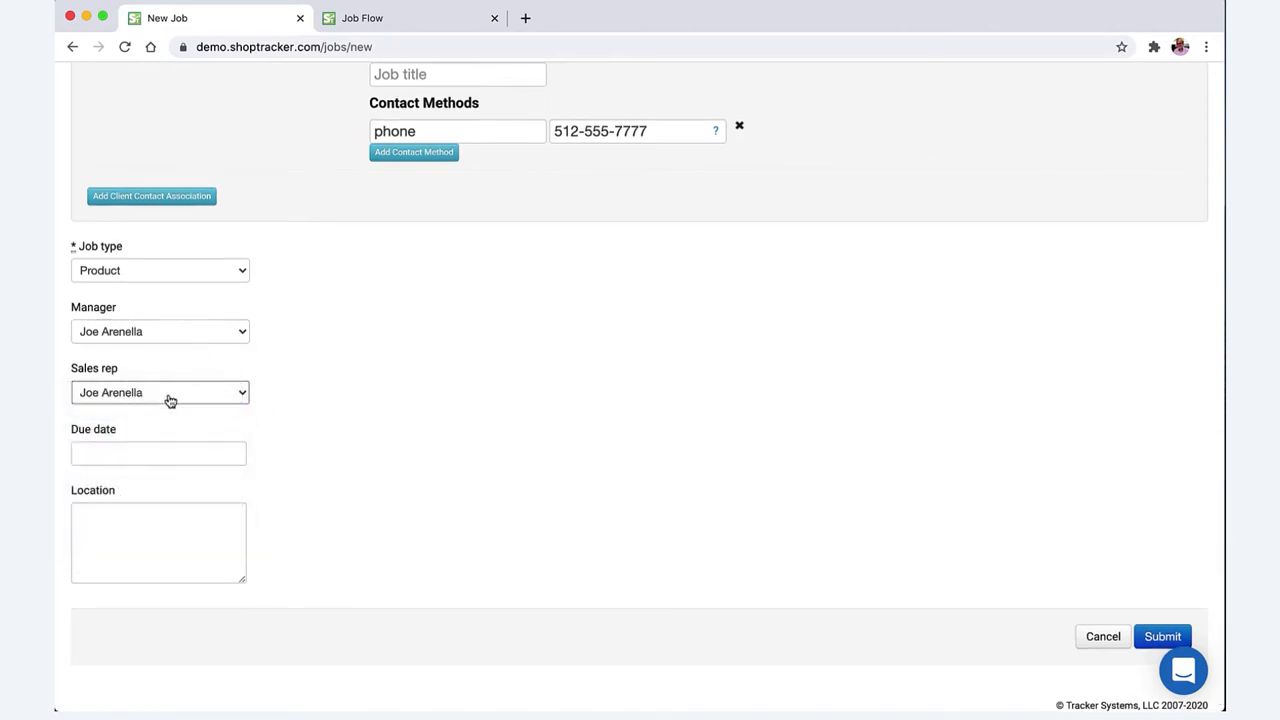
pyautogui.moveTo(175, 378)
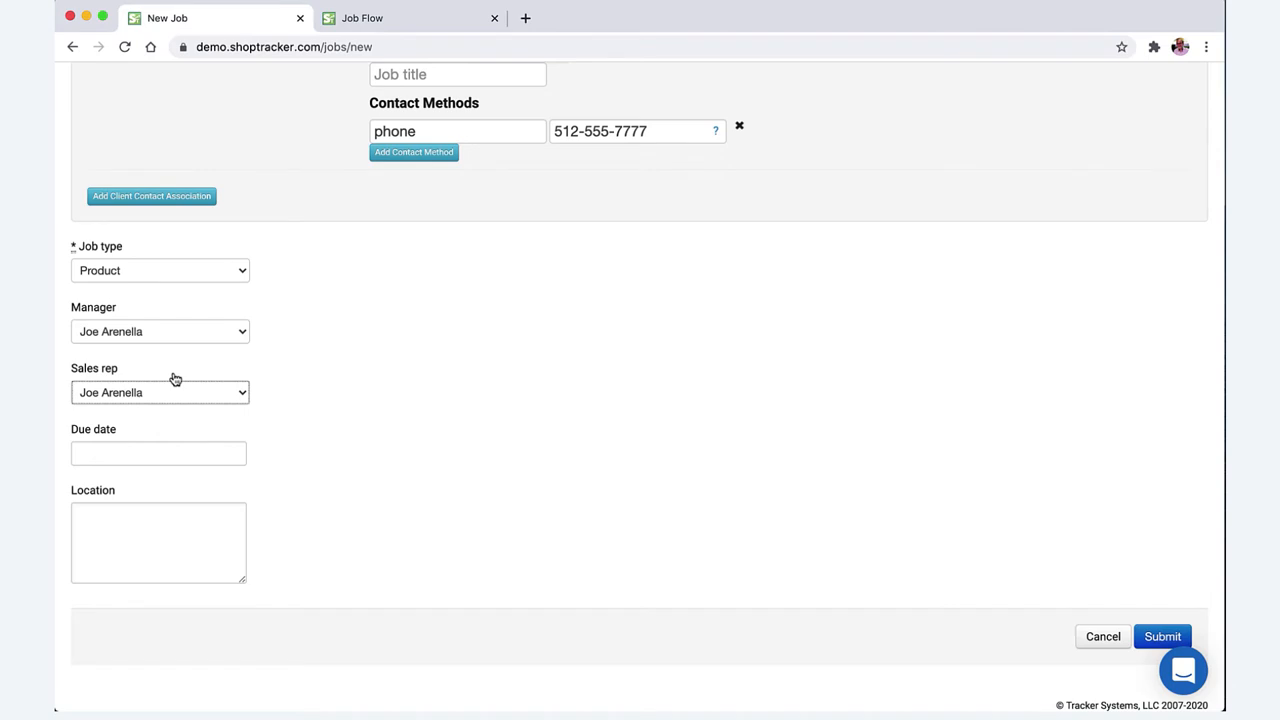
pyautogui.moveTo(256, 387)
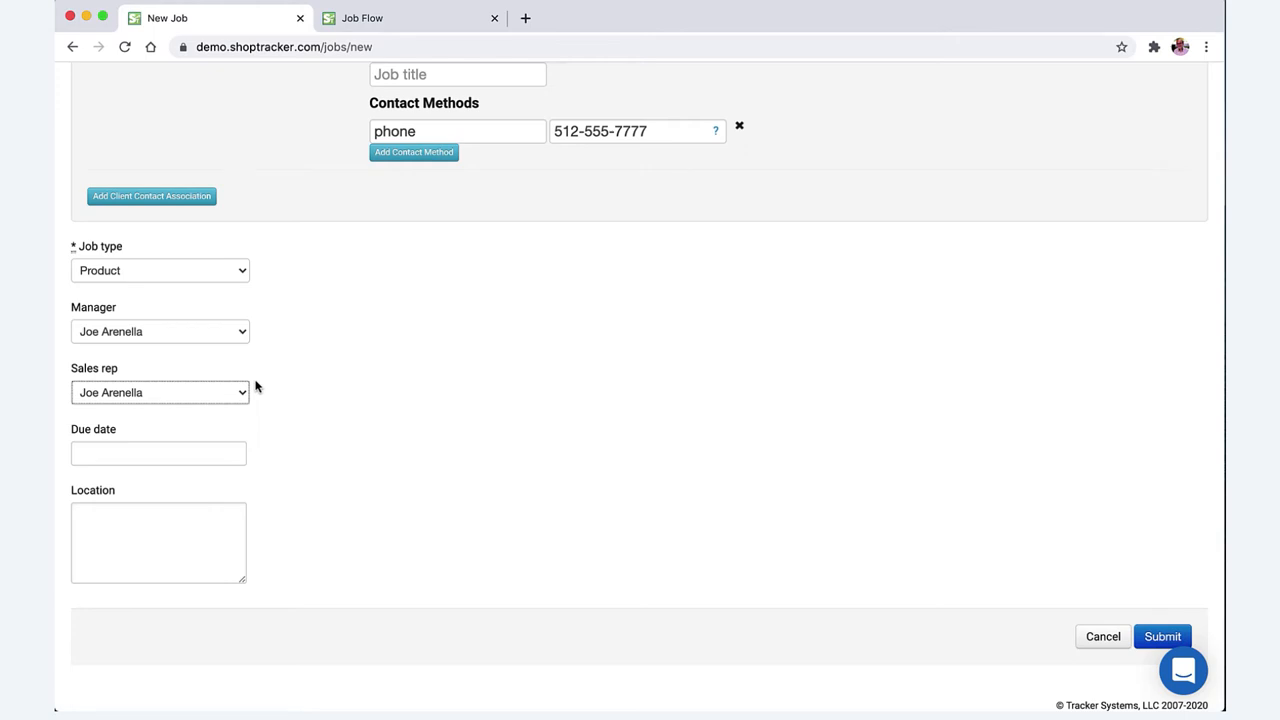
# Set the job location to 'pick up' and submit the new job.
pyautogui.click(158, 453)
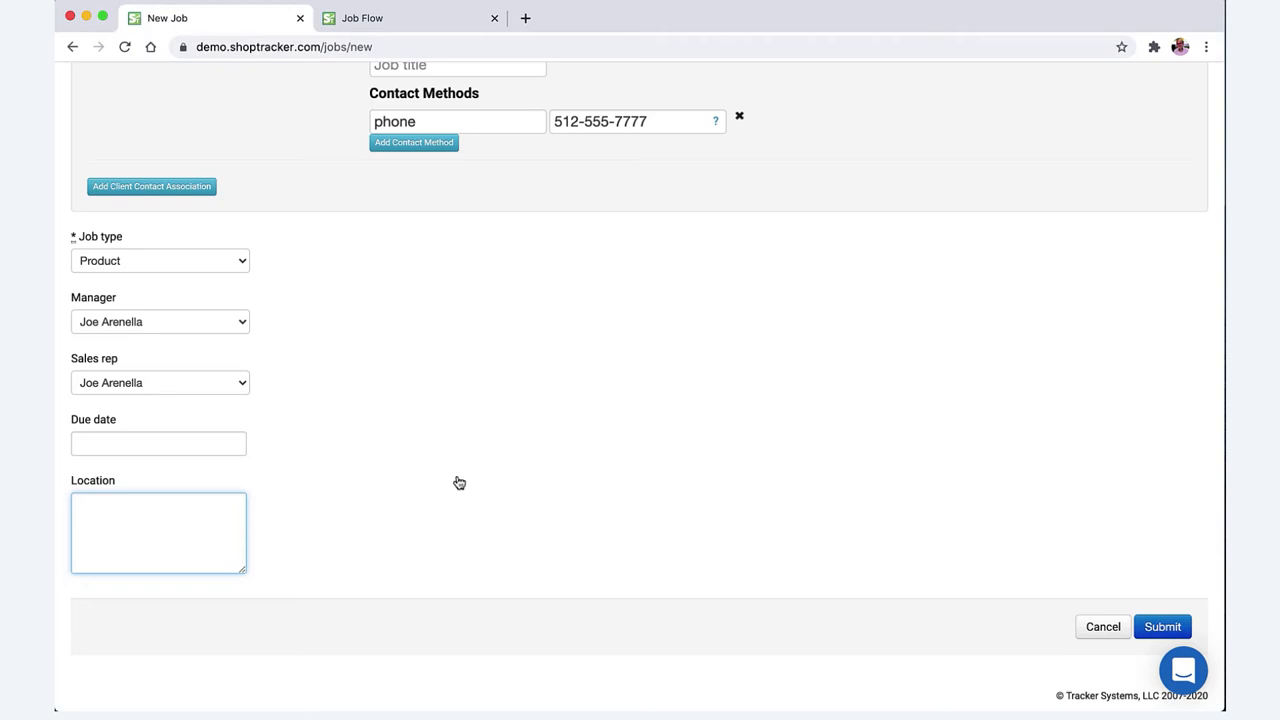
pyautogui.write('p')
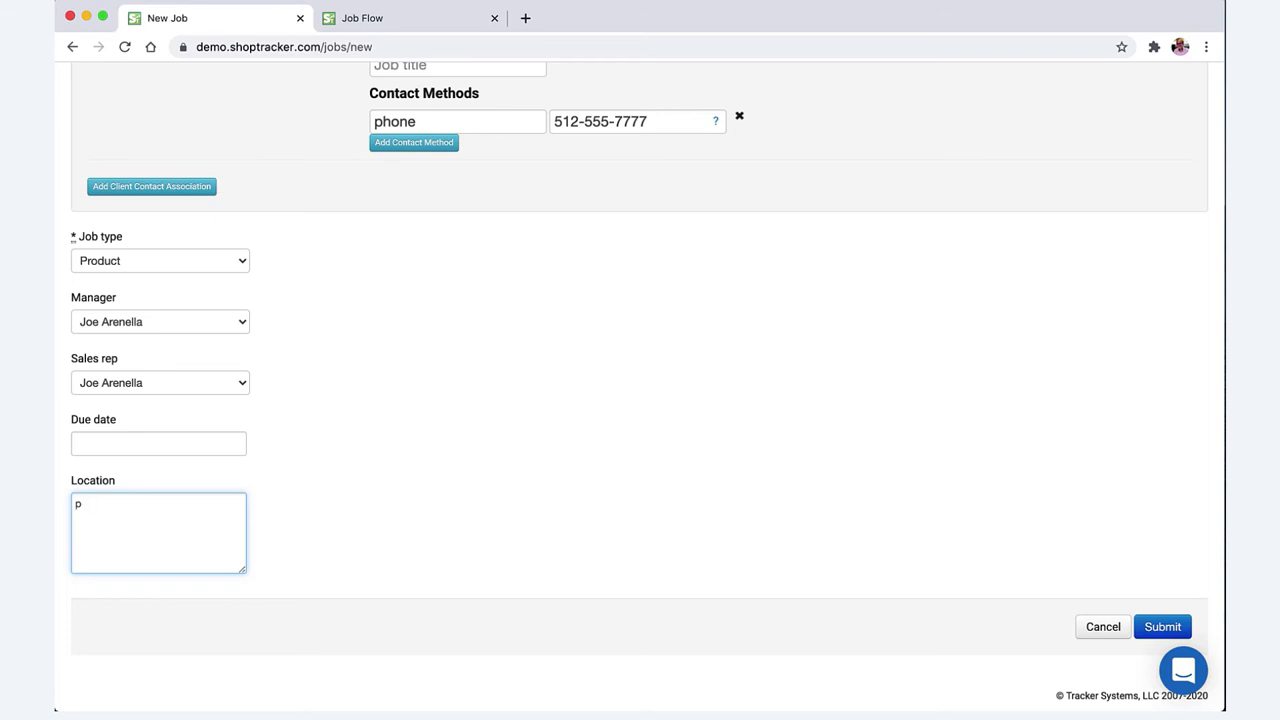
pyautogui.write('ick u')
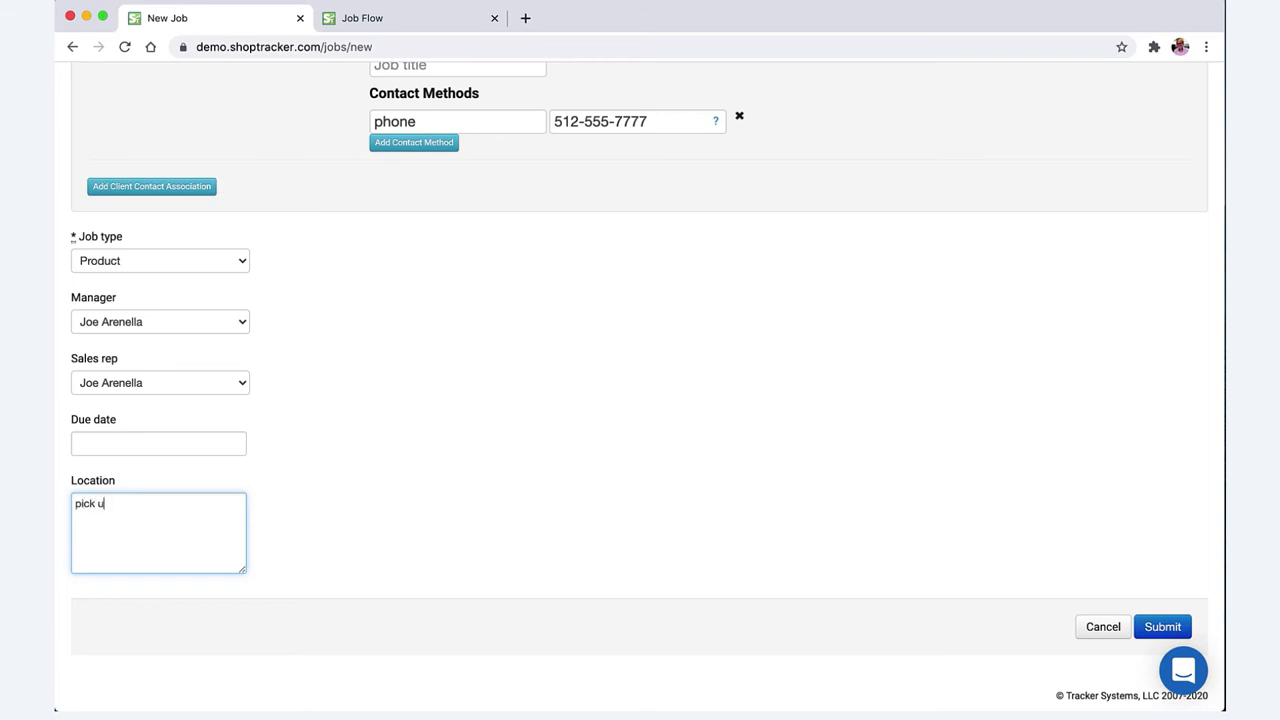
pyautogui.write('p')
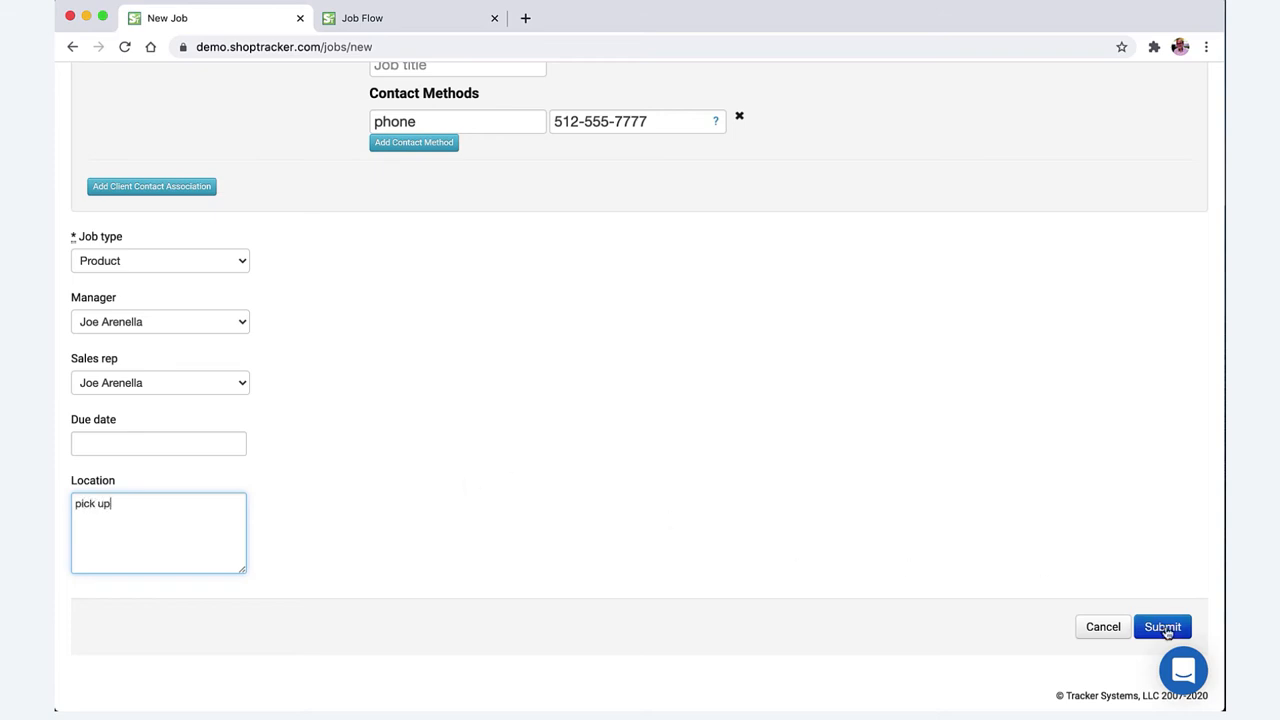
pyautogui.click(1162, 626)
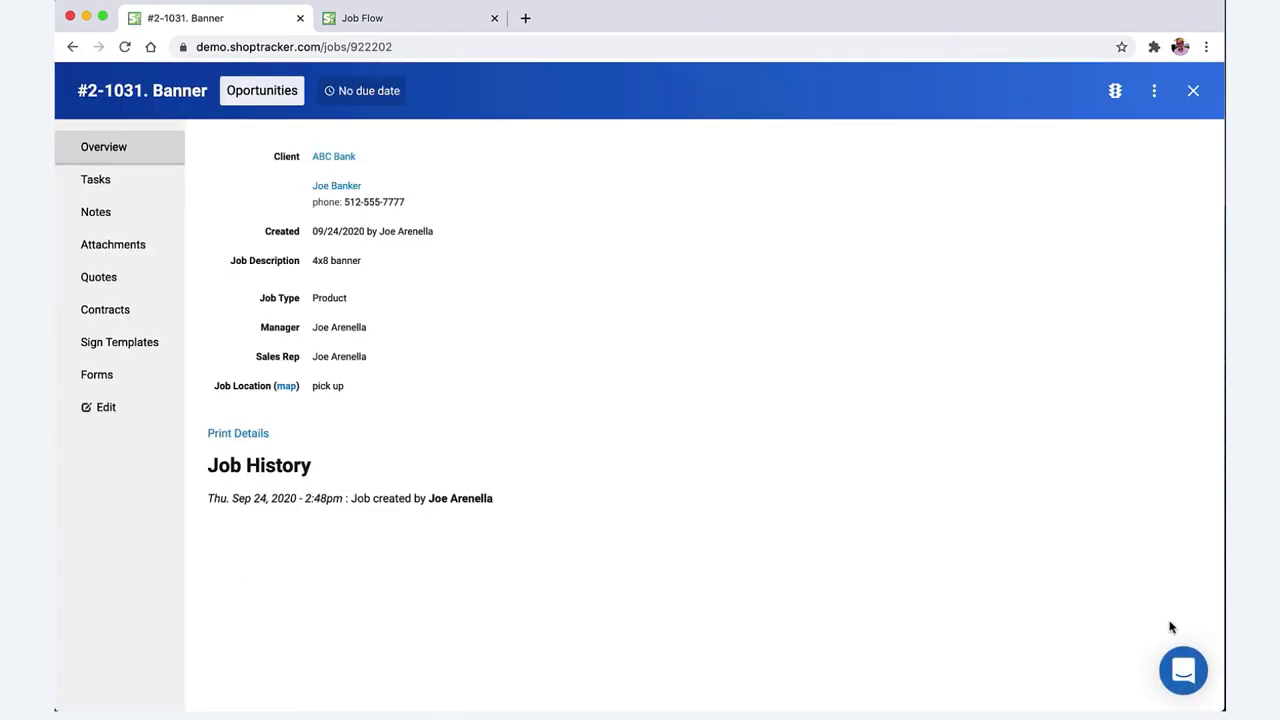
pyautogui.moveTo(1152, 613)
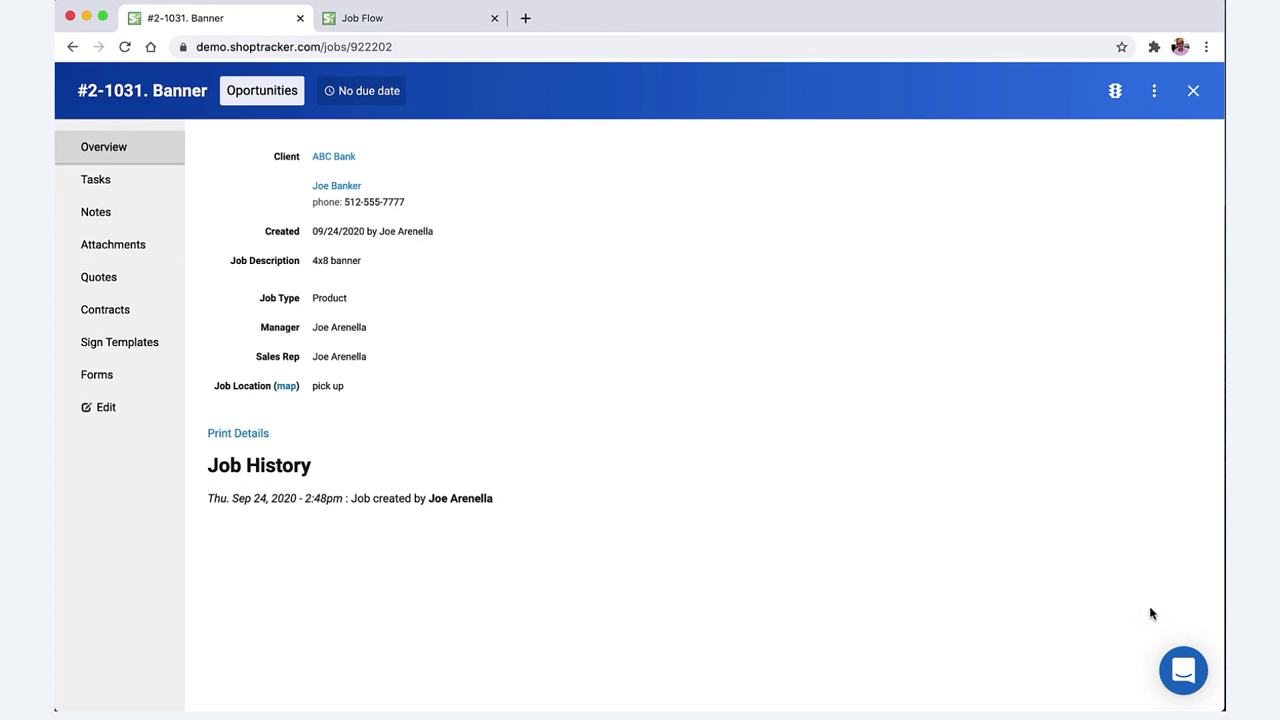
pyautogui.moveTo(537, 237)
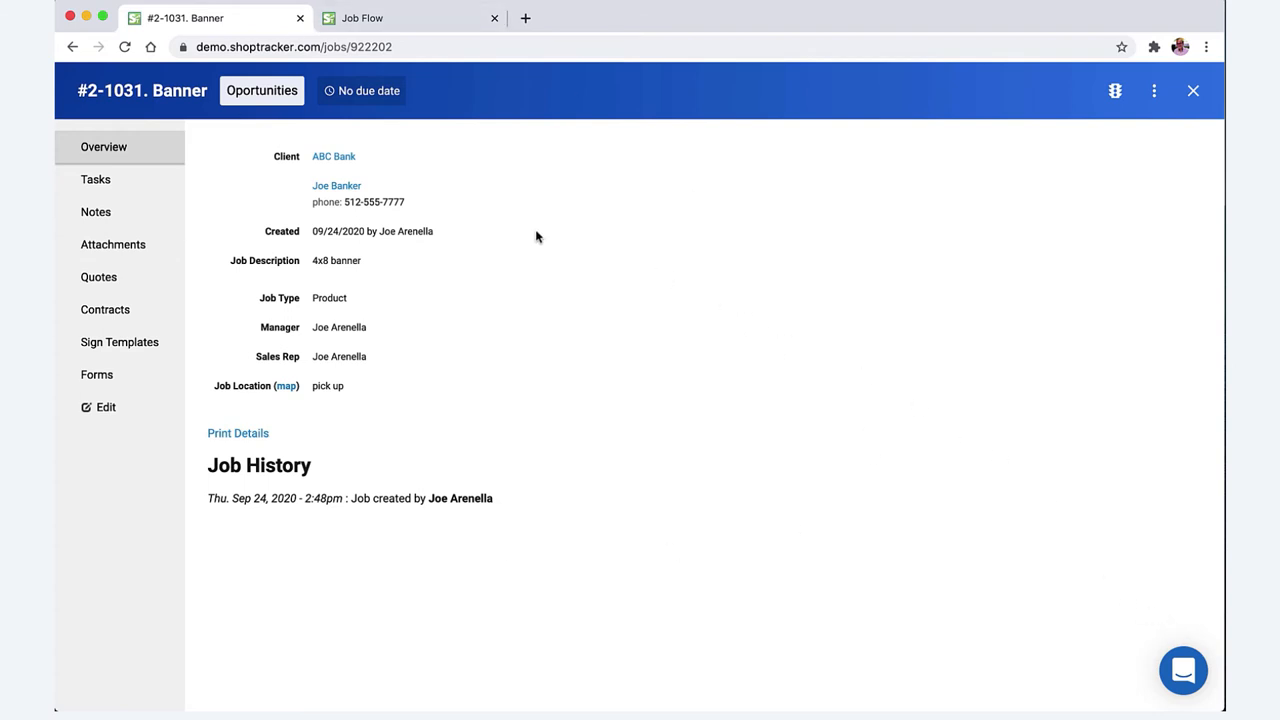
pyautogui.moveTo(487, 235)
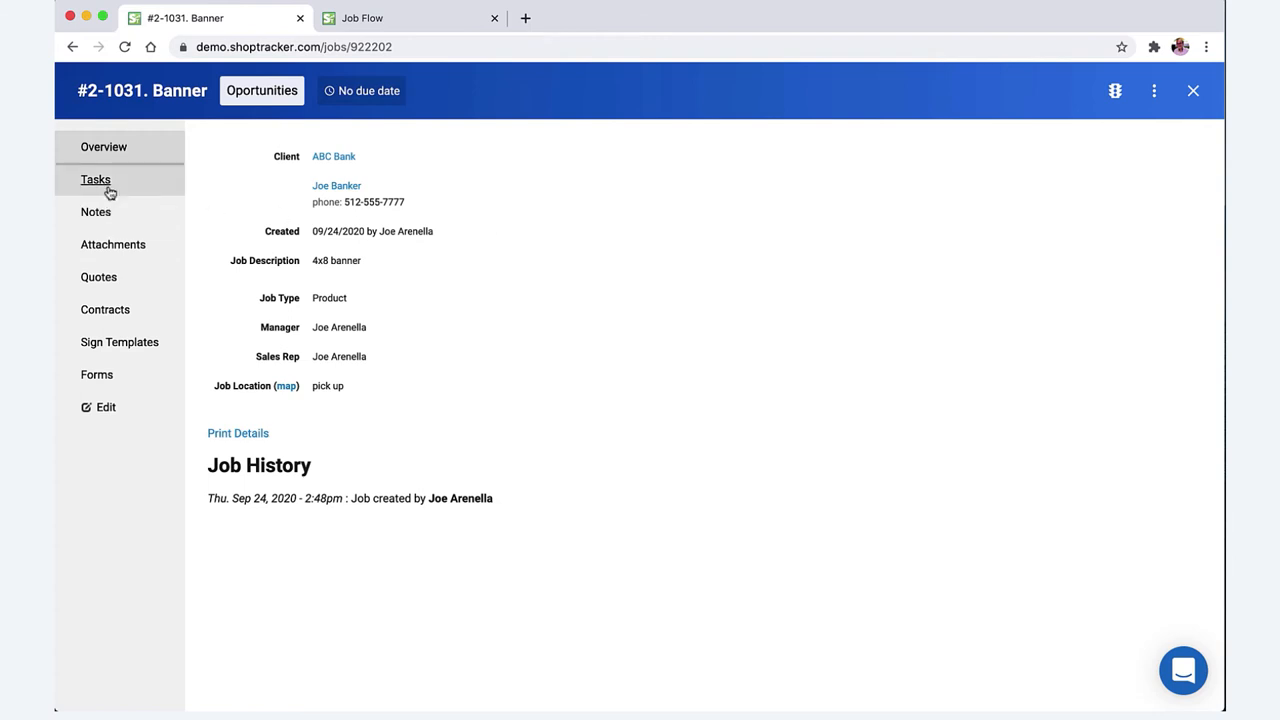
# Apply the Banner task template, adding its four tasks from Order Banner to Collect Money.
pyautogui.click(95, 179)
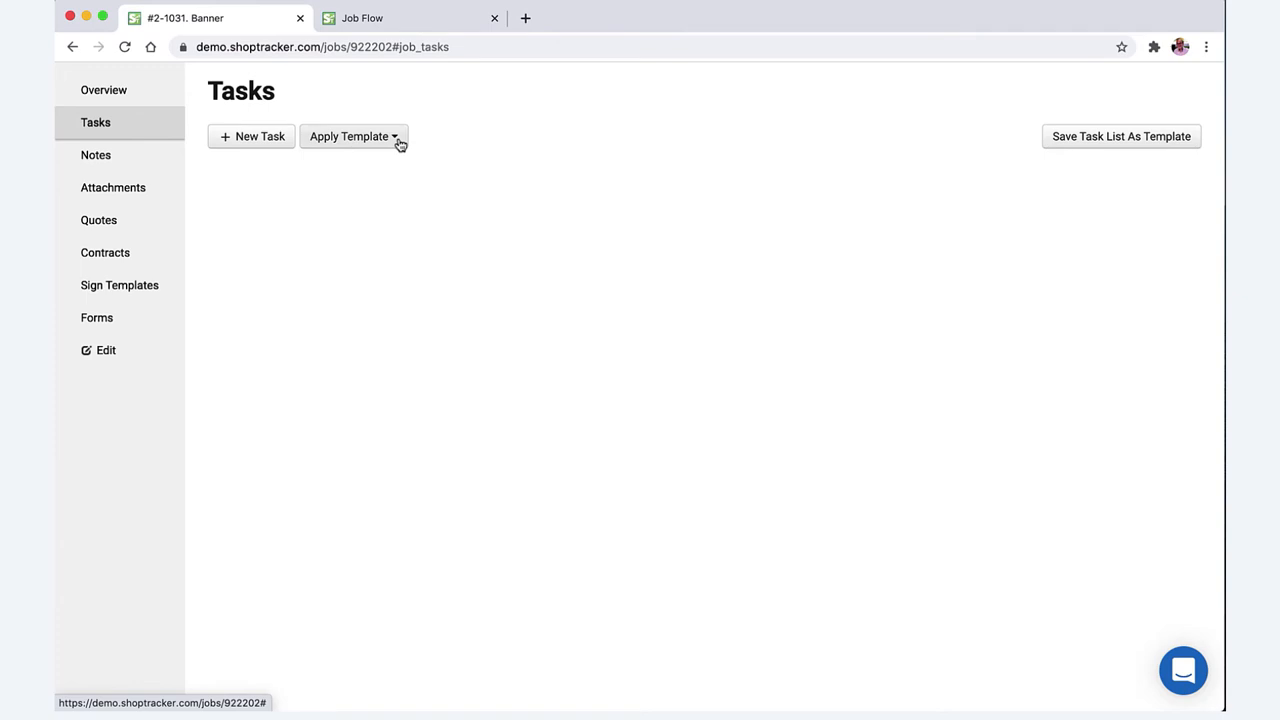
pyautogui.click(352, 136)
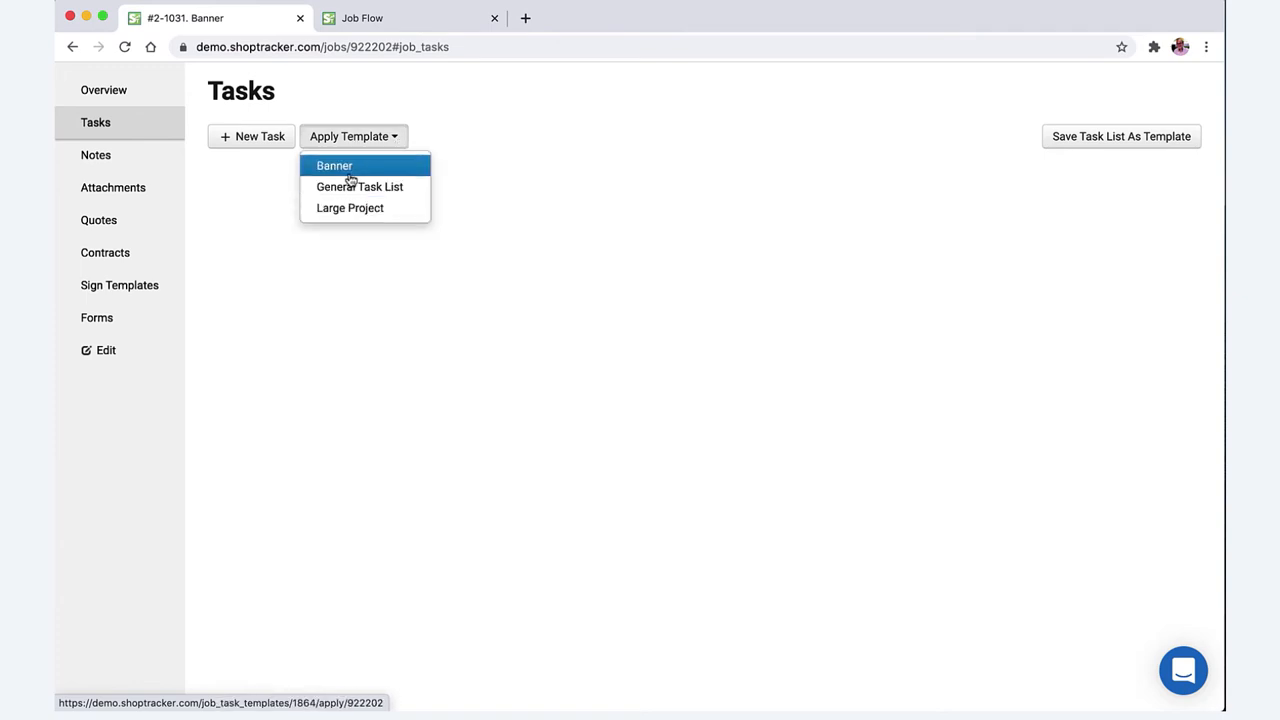
pyautogui.click(334, 165)
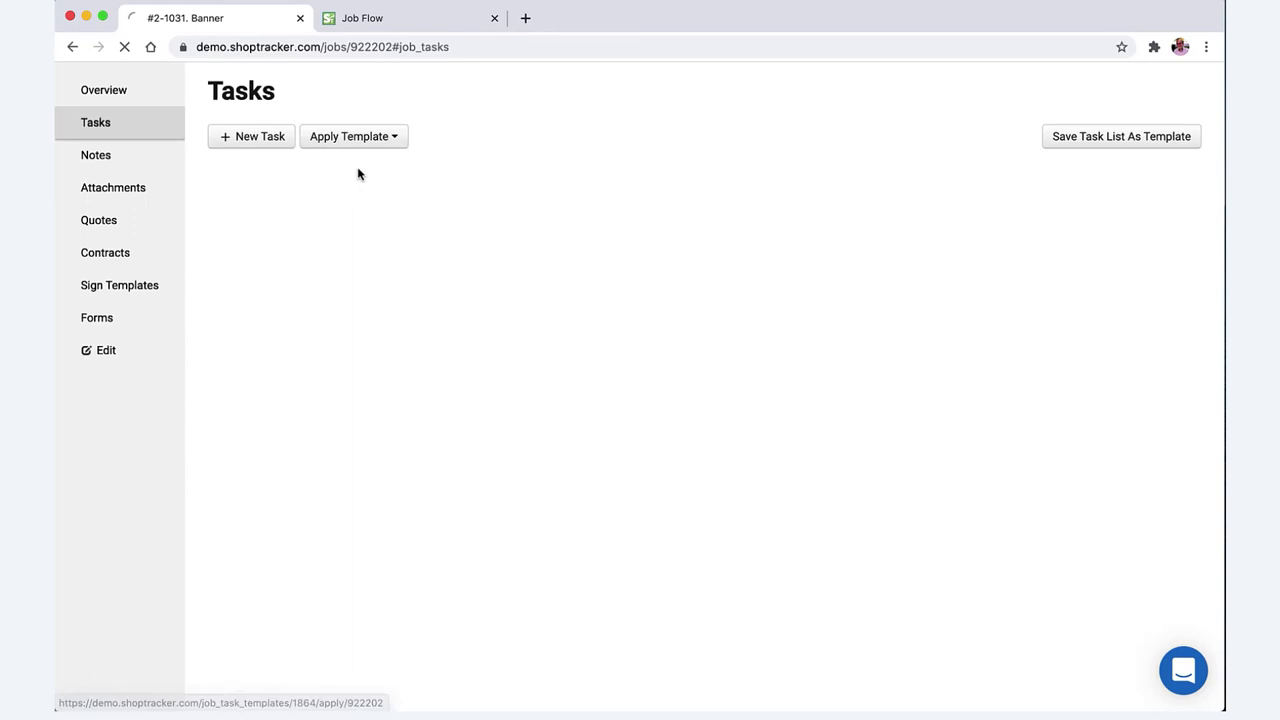
pyautogui.click(348, 136)
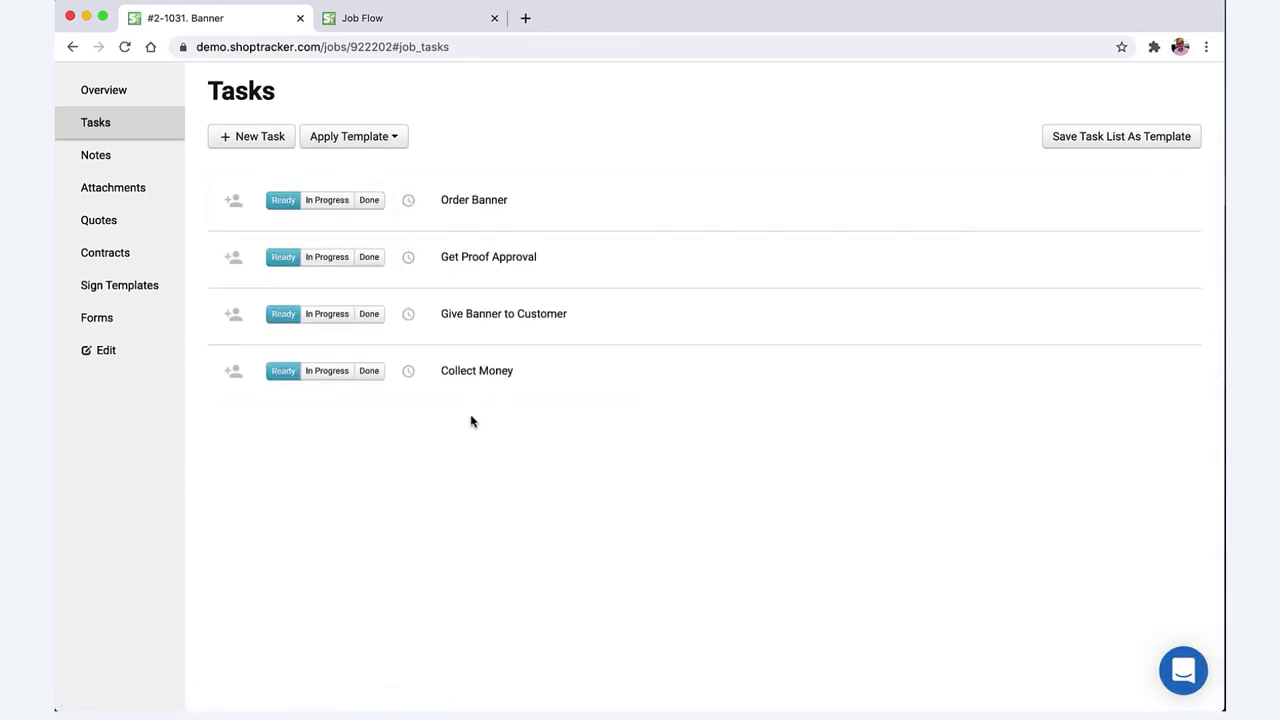
pyautogui.moveTo(95, 155)
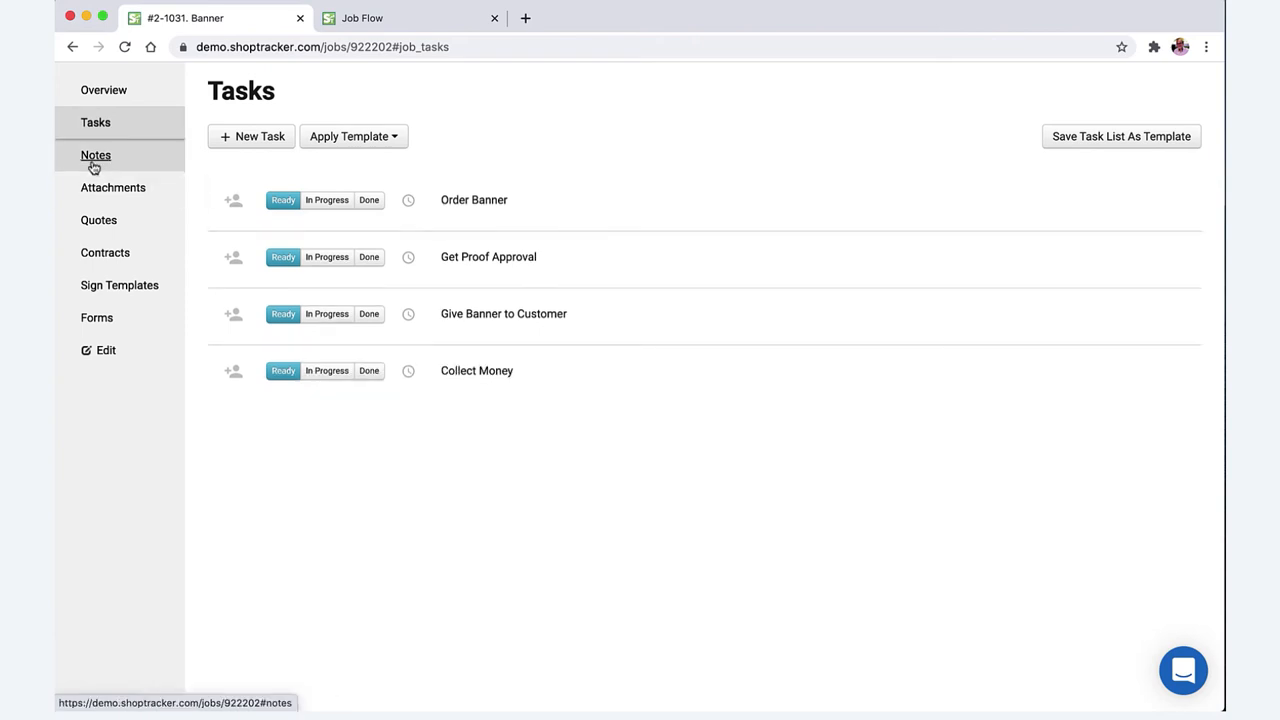
# Add a note with subject 'test' and body 'test' to the job.
pyautogui.click(95, 155)
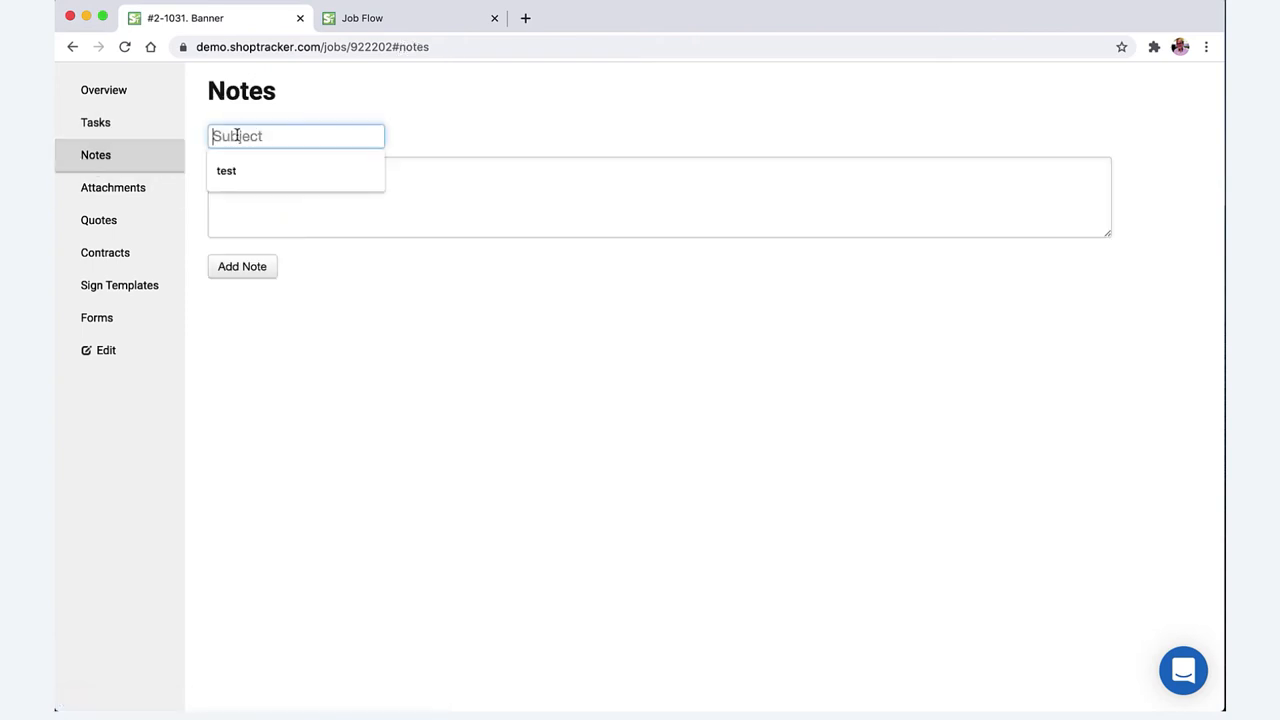
pyautogui.write('te')
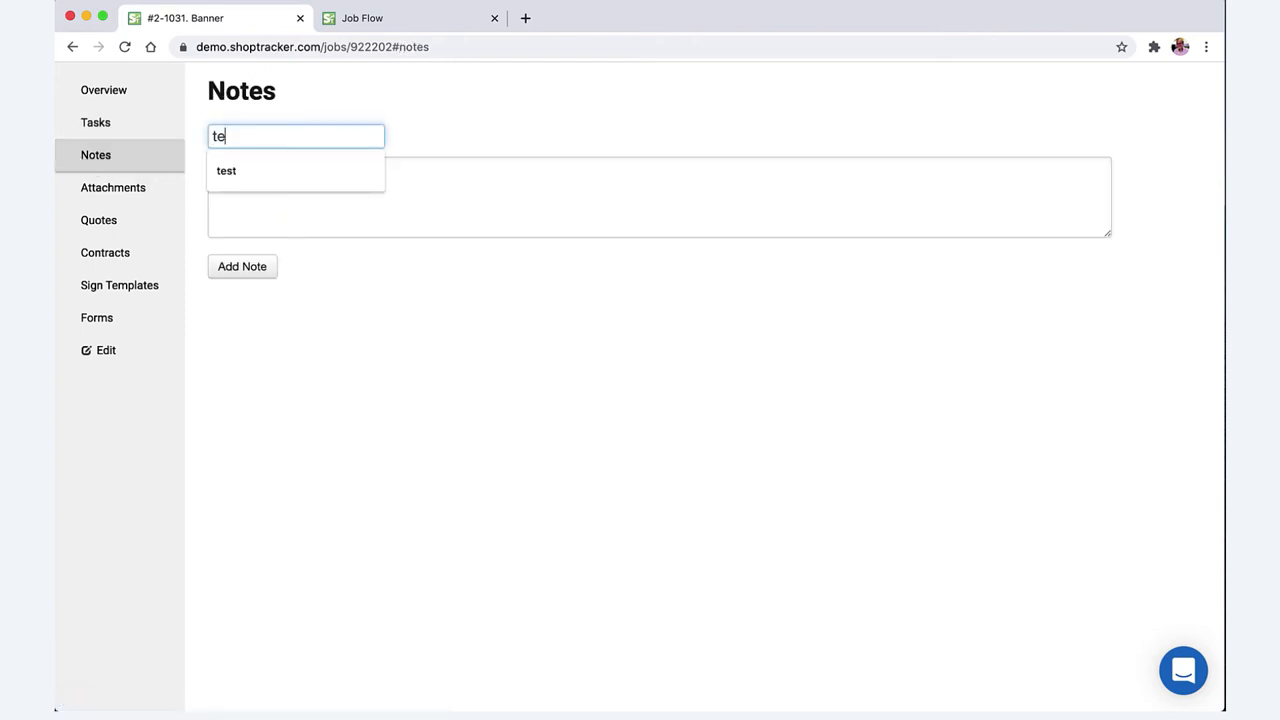
pyautogui.click(226, 170)
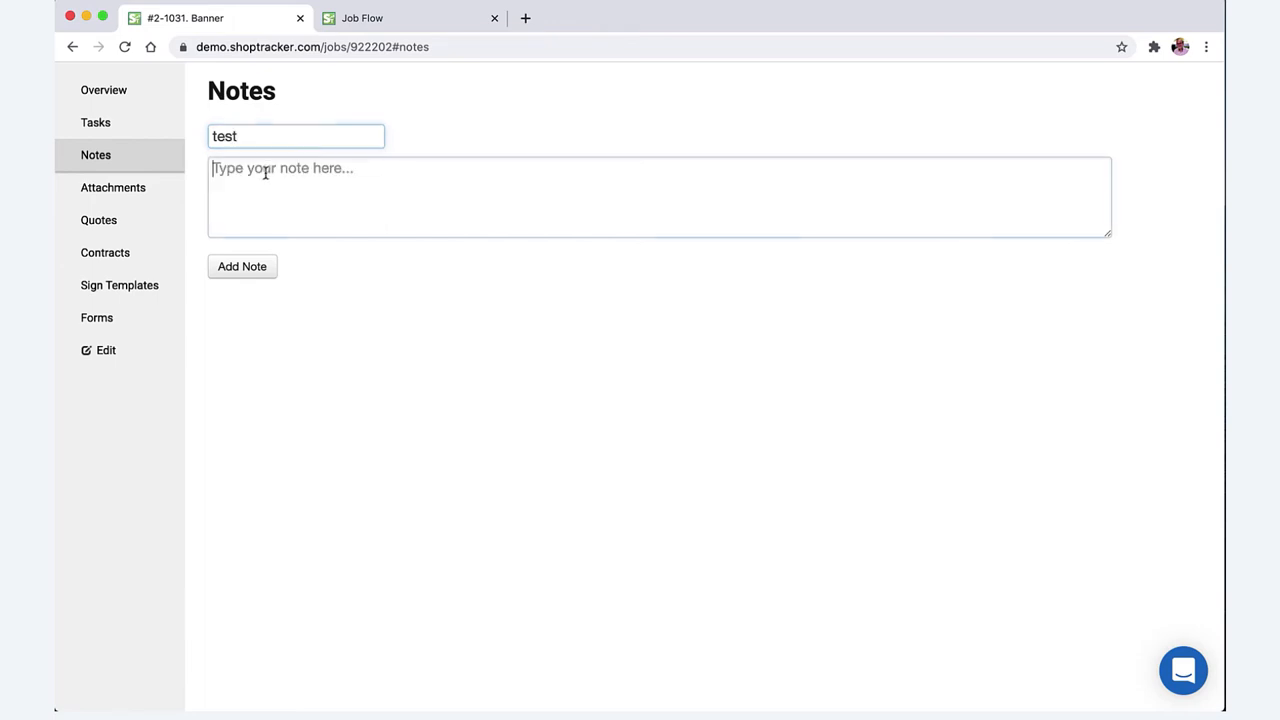
pyautogui.write('test')
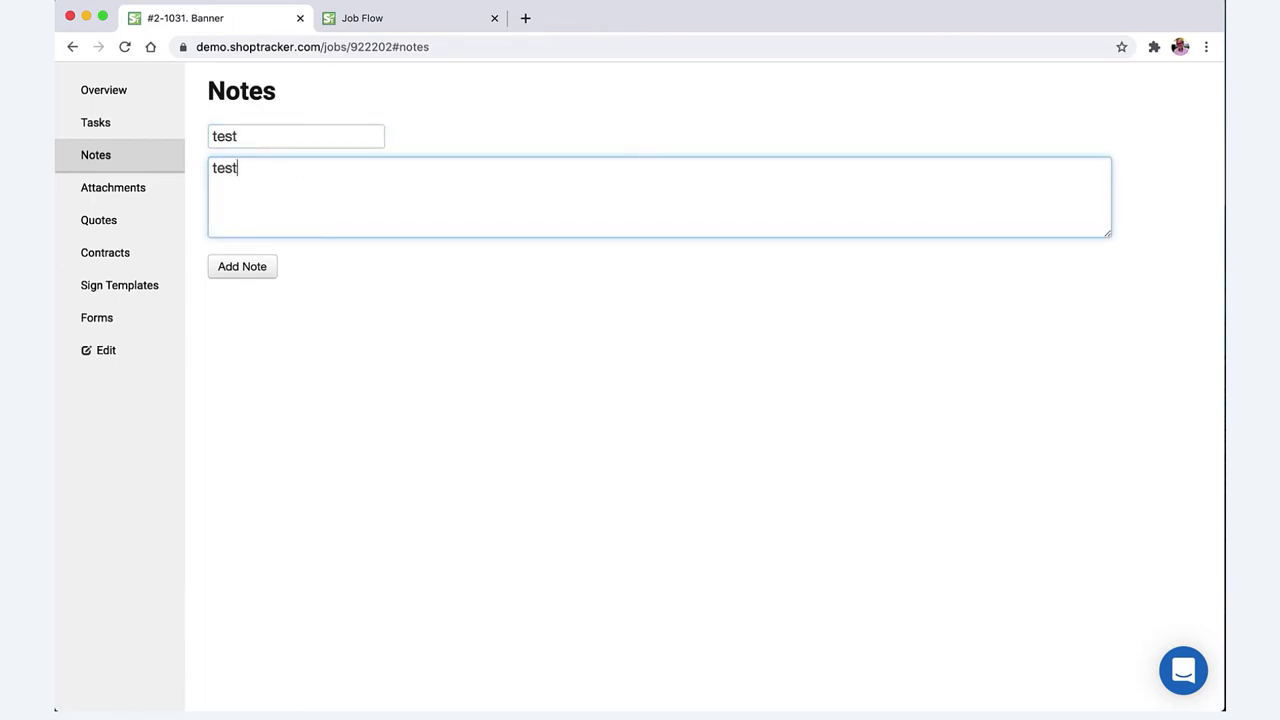
pyautogui.click(242, 266)
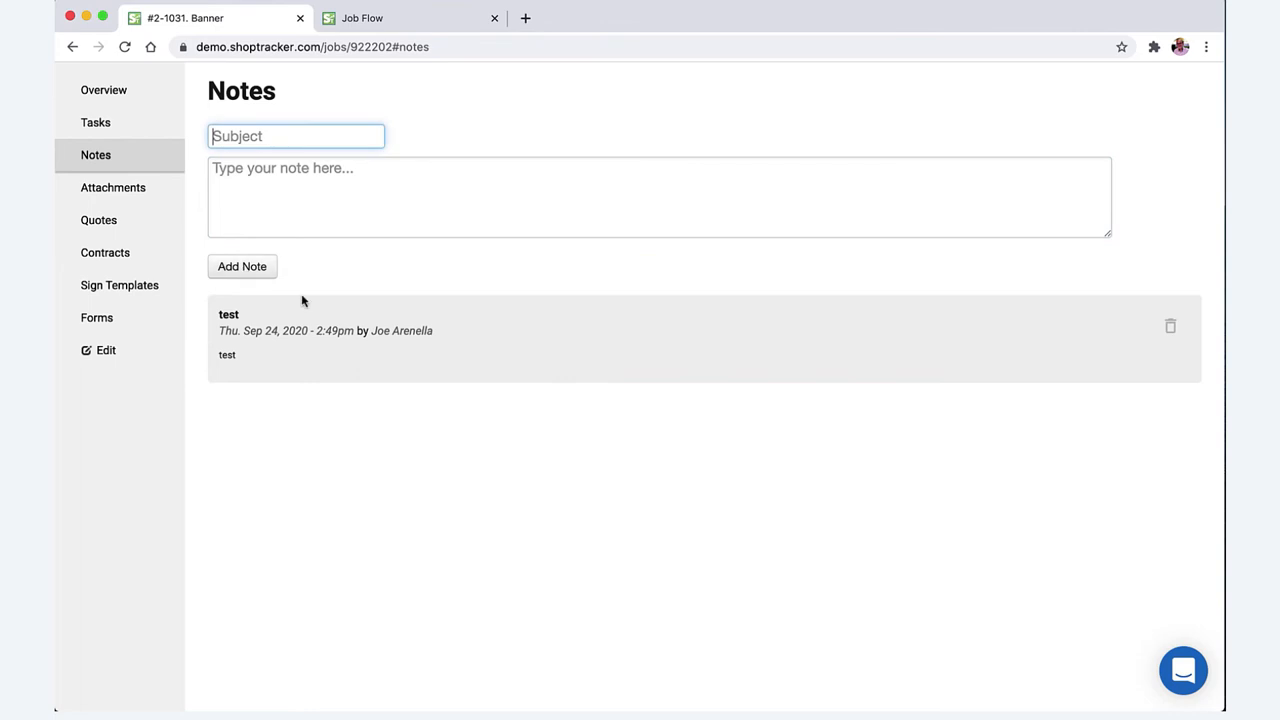
pyautogui.moveTo(228, 316)
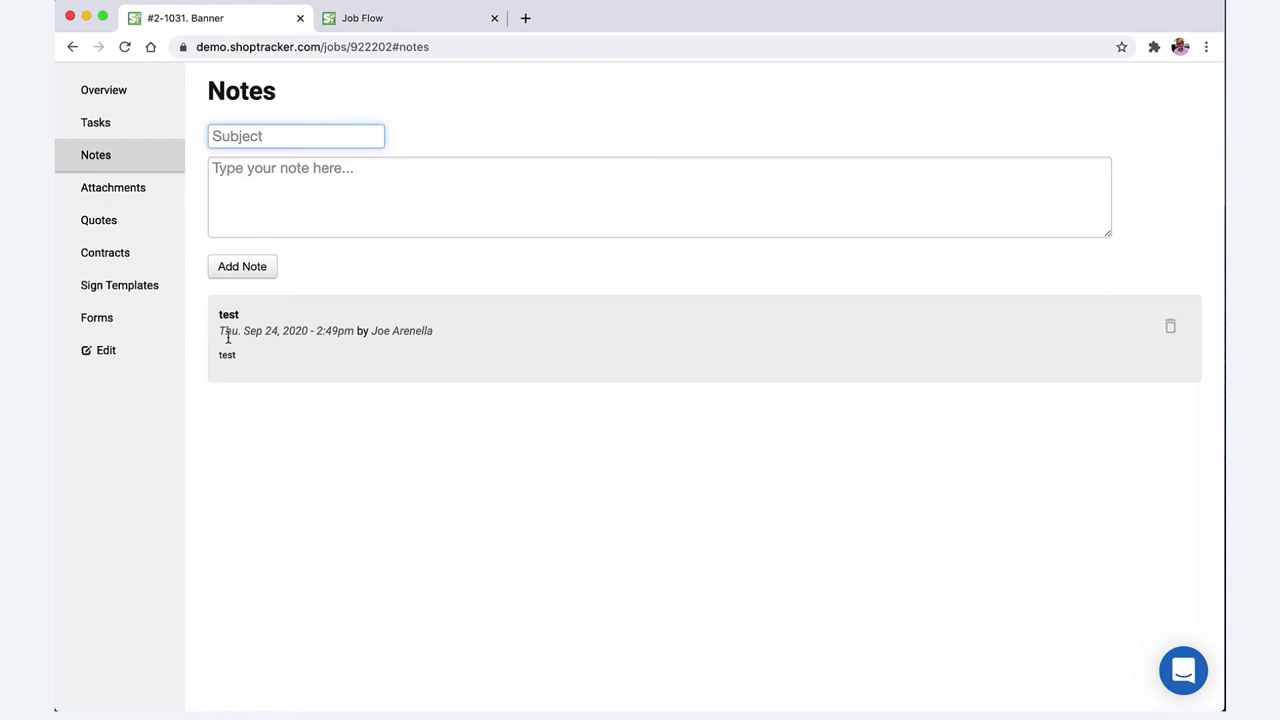
pyautogui.moveTo(296, 356)
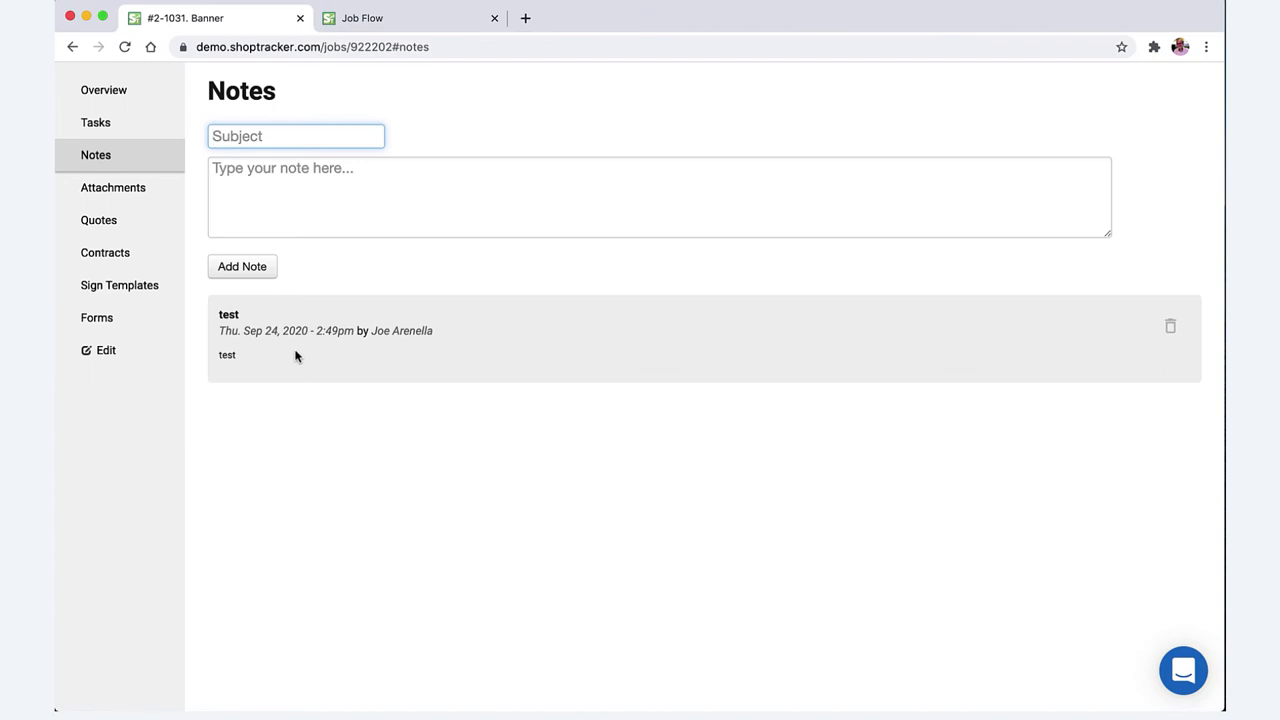
pyautogui.moveTo(113, 187)
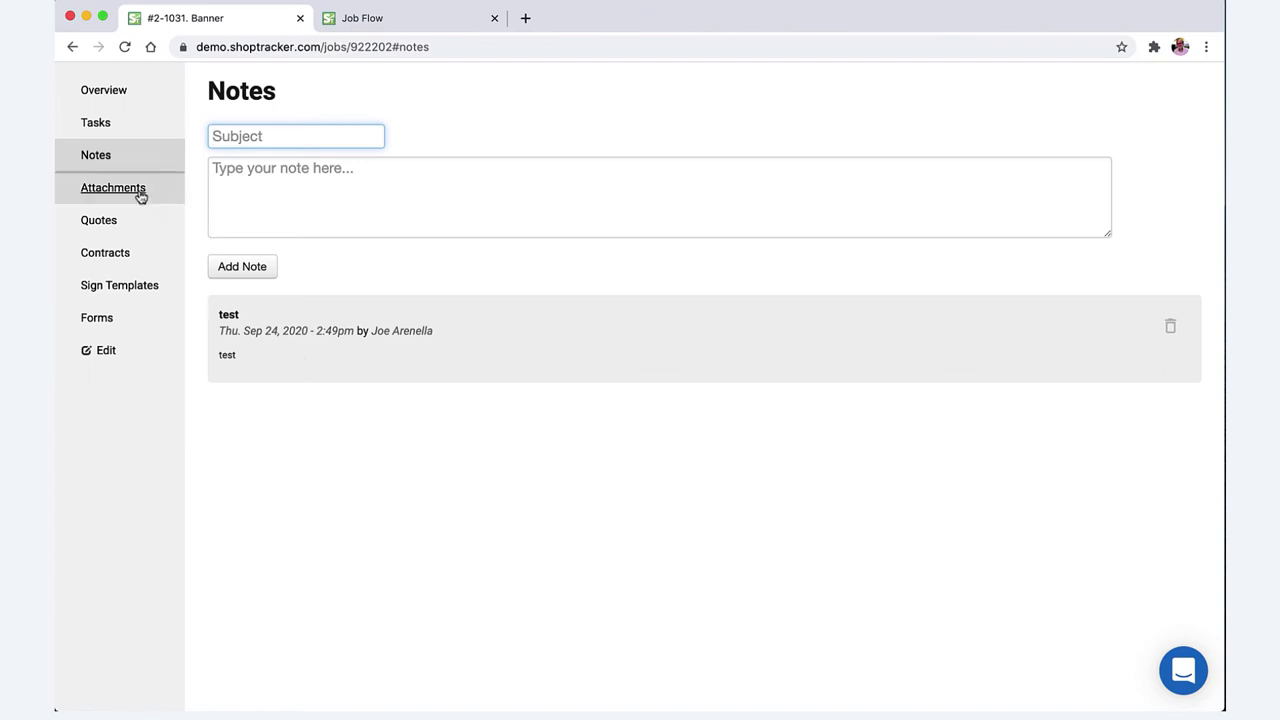
# Show the job's empty Attachments section.
pyautogui.click(112, 188)
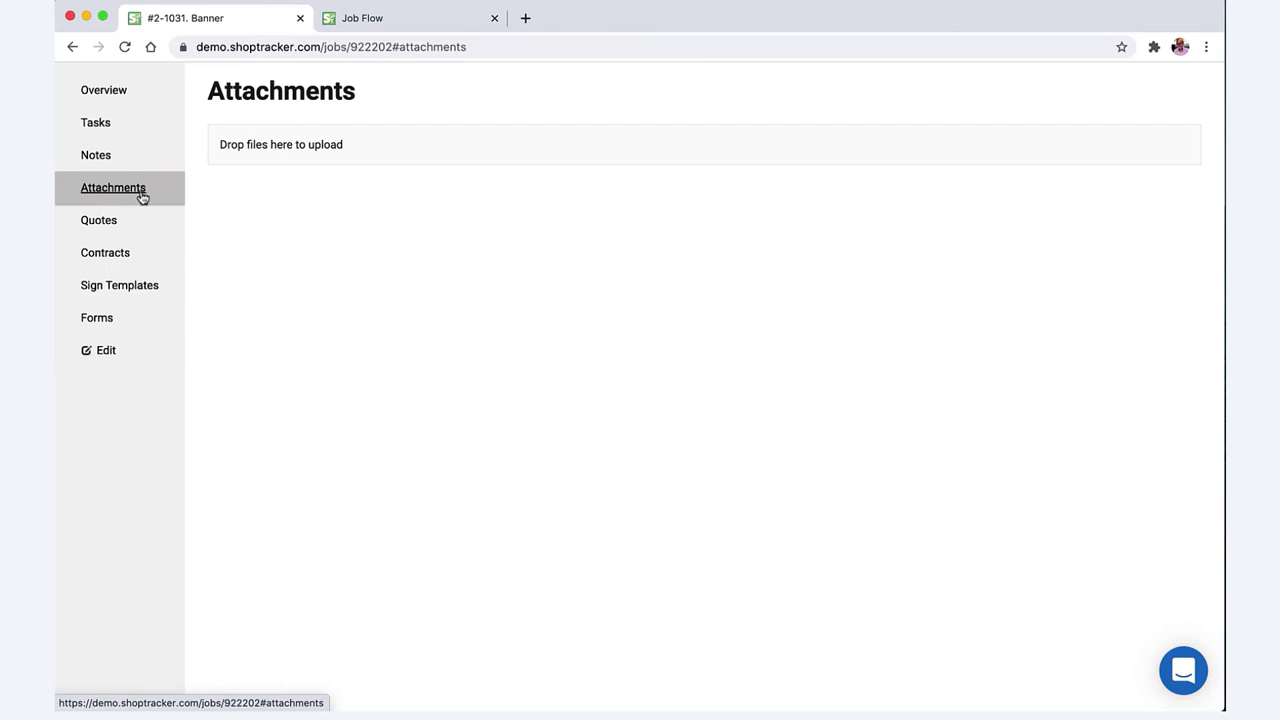
pyautogui.moveTo(416, 160)
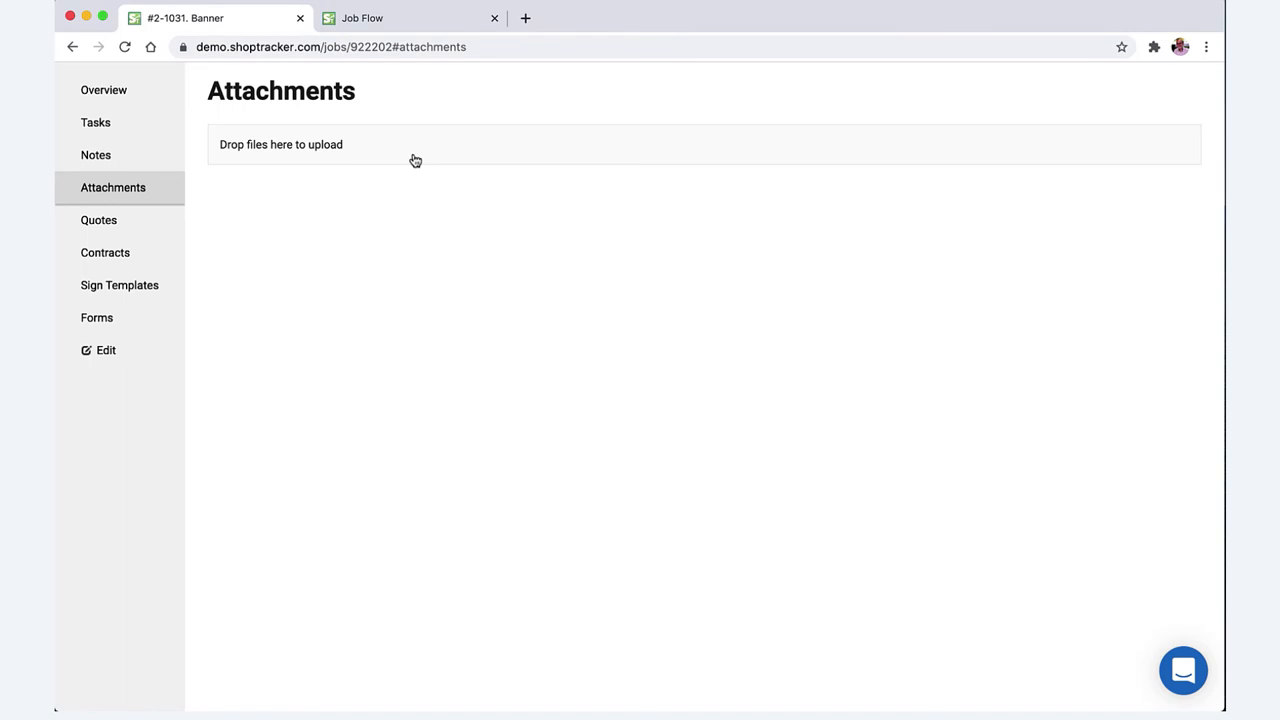
pyautogui.moveTo(104, 252)
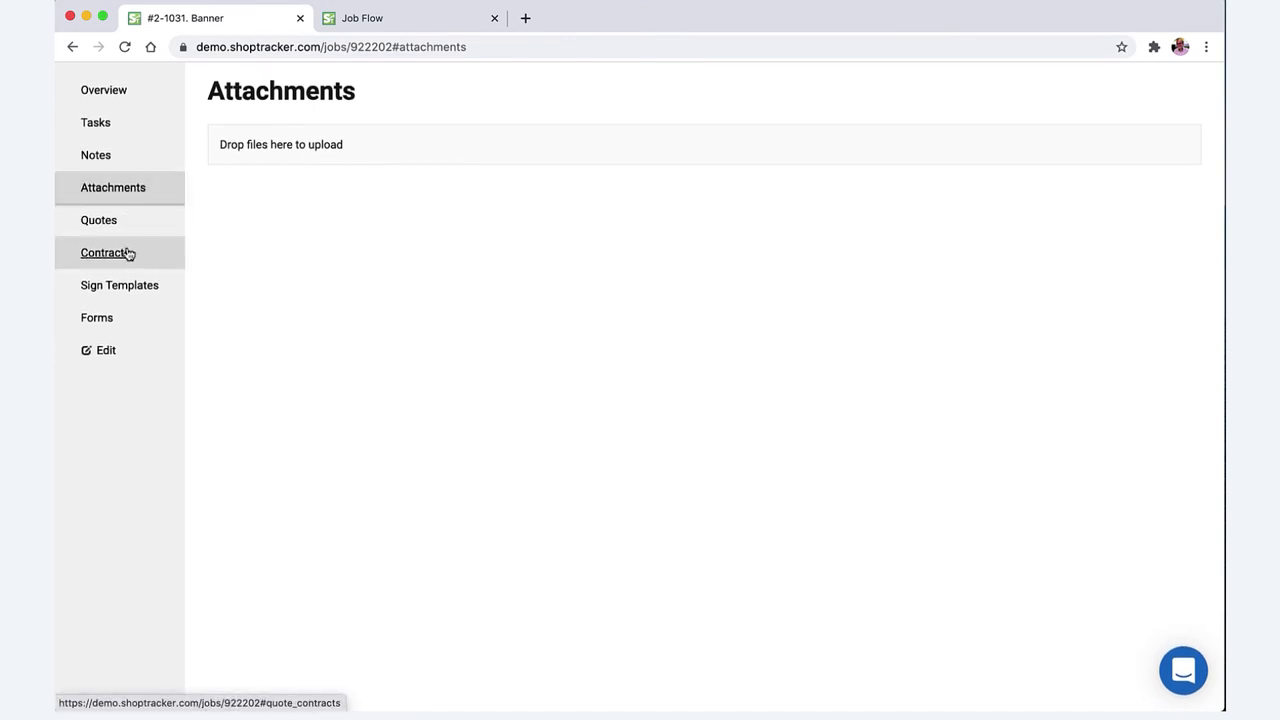
pyautogui.moveTo(119, 285)
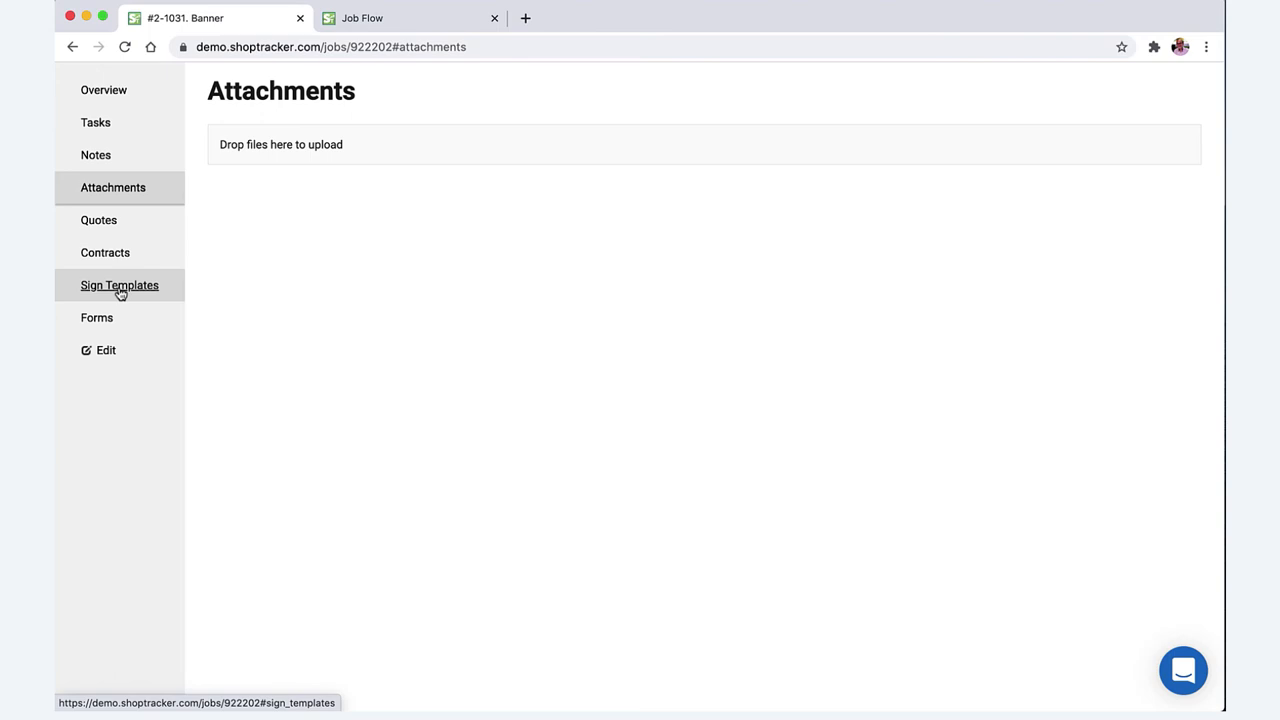
pyautogui.moveTo(97, 317)
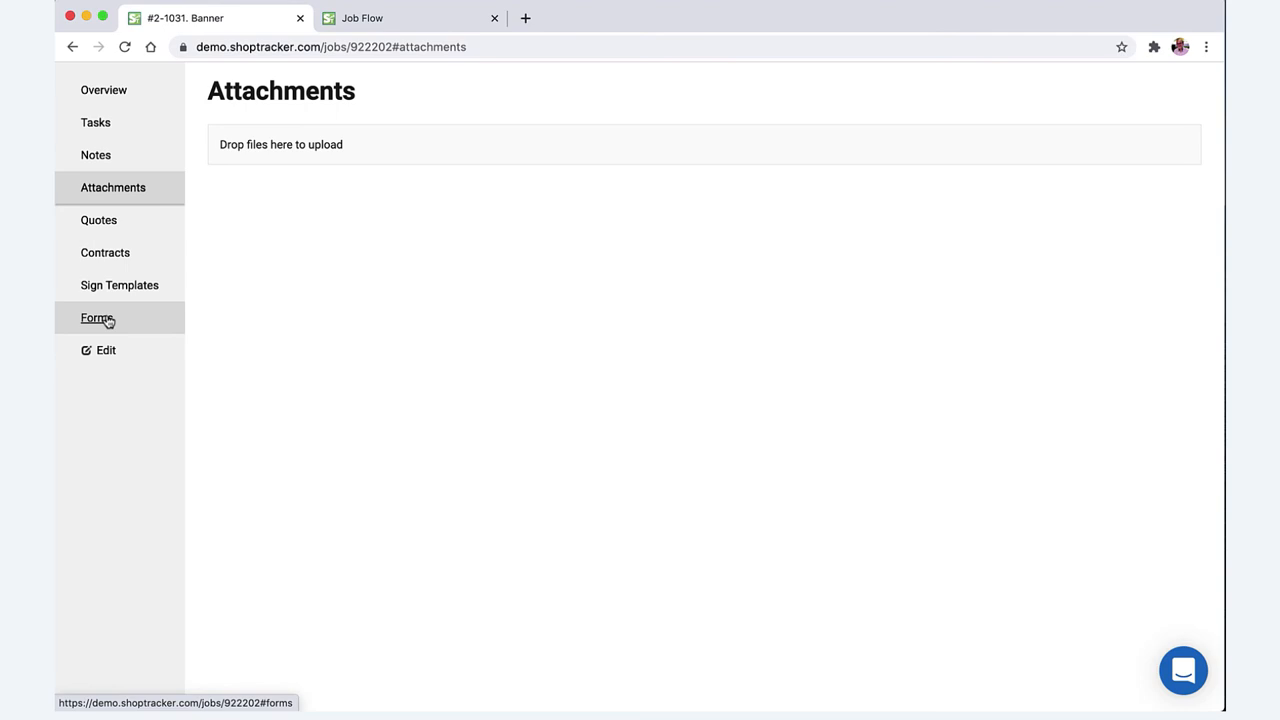
# Show the job's Forms section with its available form templates.
pyautogui.click(96, 318)
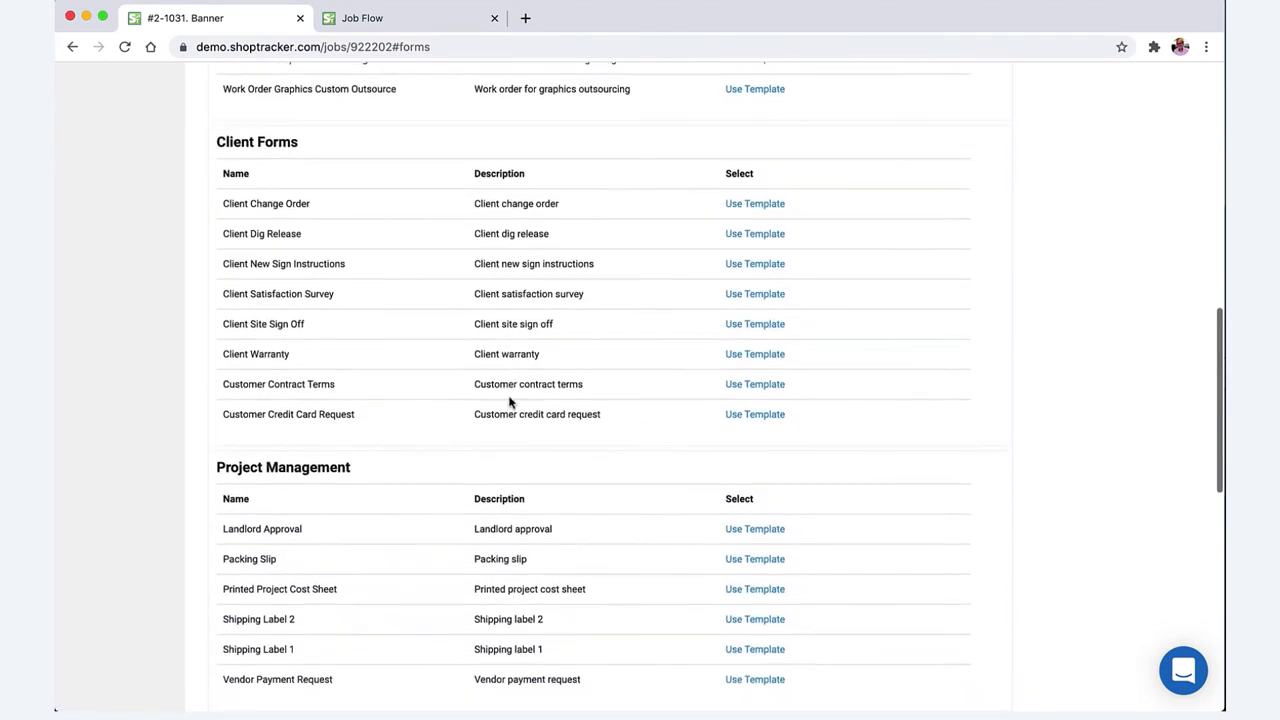
pyautogui.scroll(3)
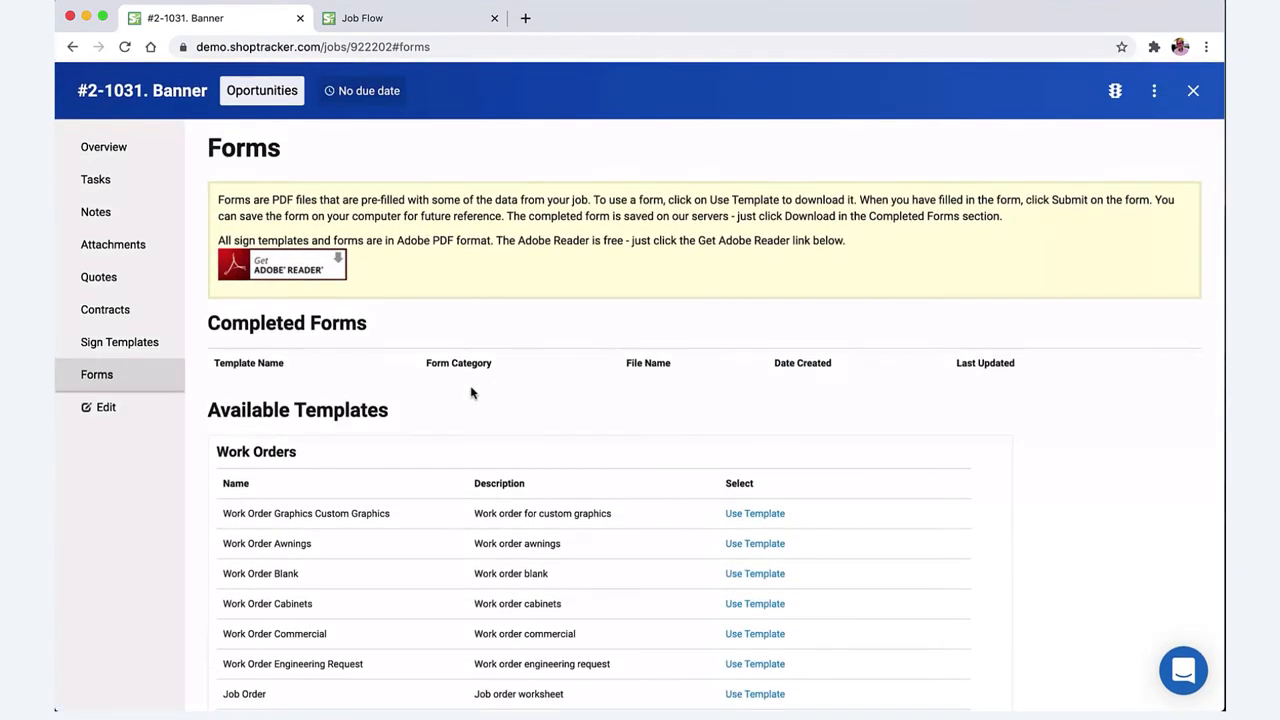
pyautogui.moveTo(480, 395)
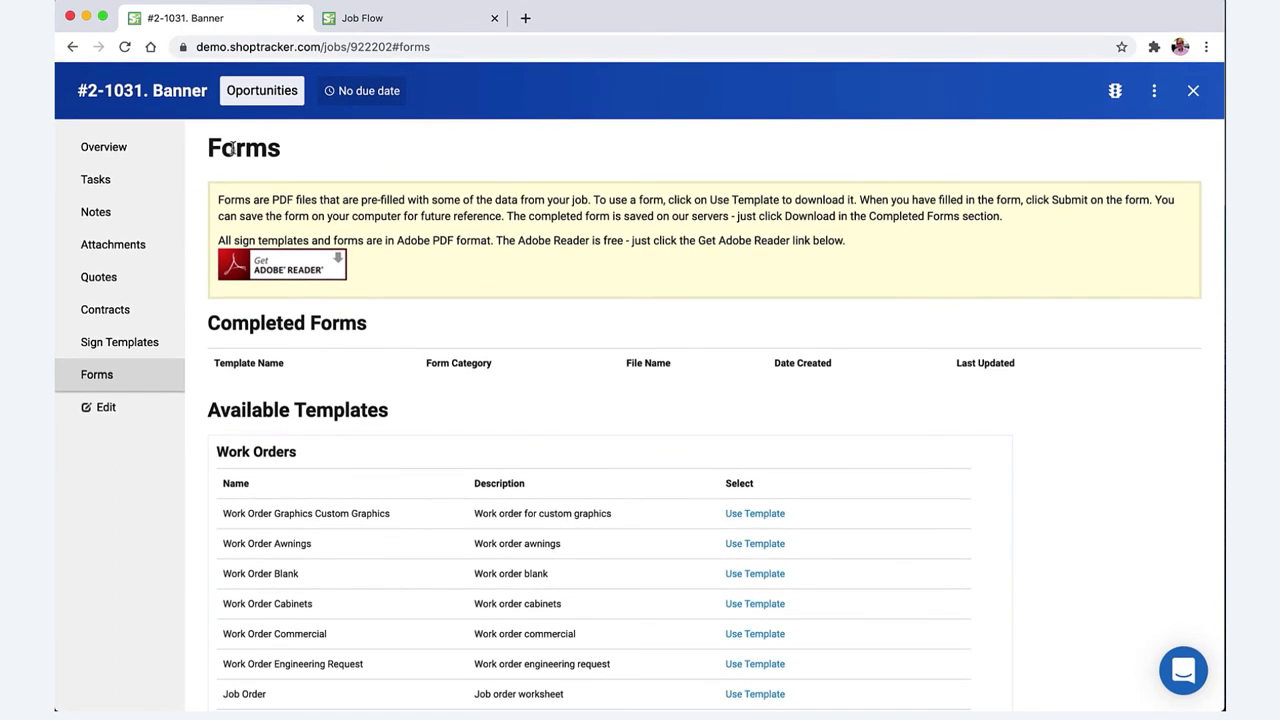
pyautogui.moveTo(1193, 91)
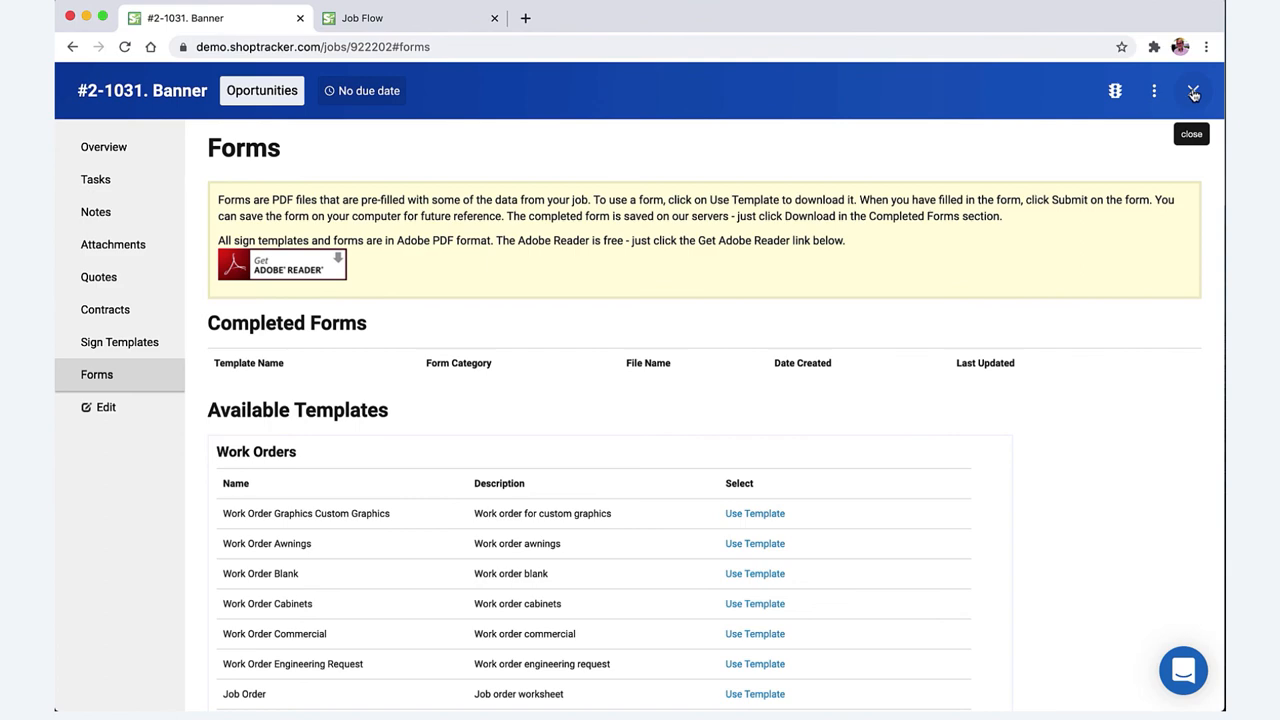
# Close job 2-1031 so the ABC Bank 4x8 banner appears in the Opportunities column.
pyautogui.click(1193, 91)
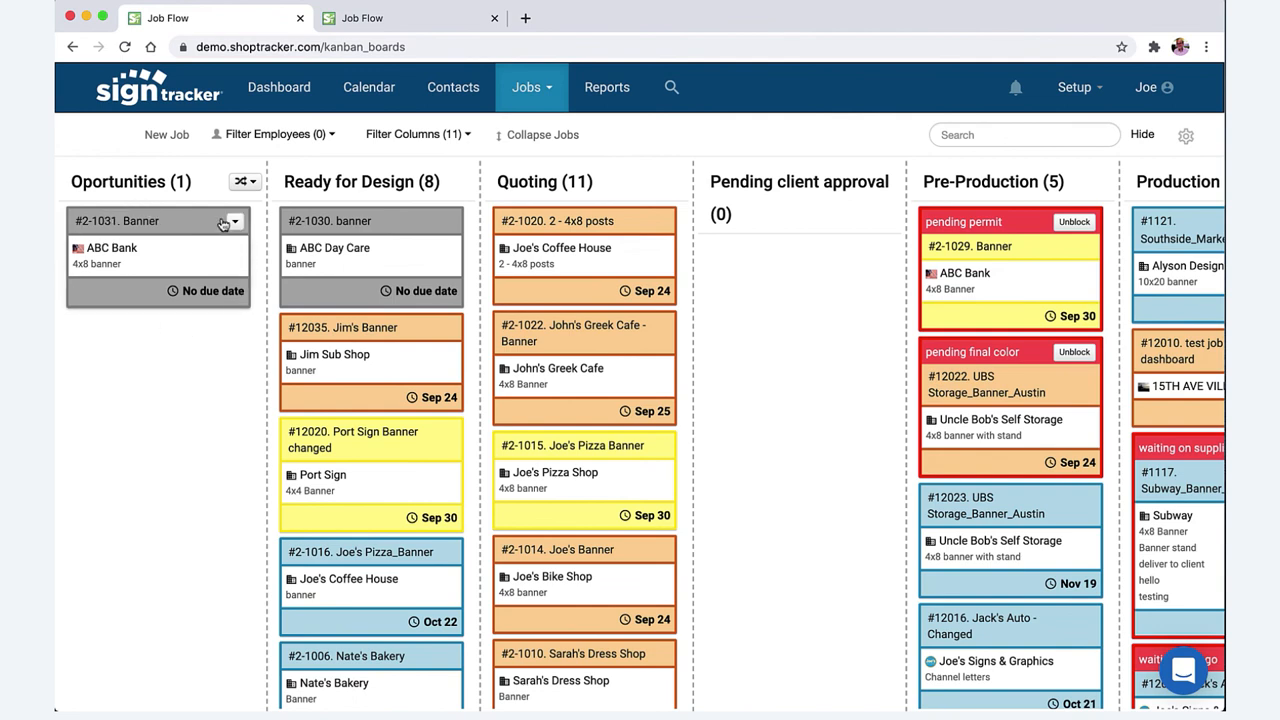
pyautogui.moveTo(157, 220)
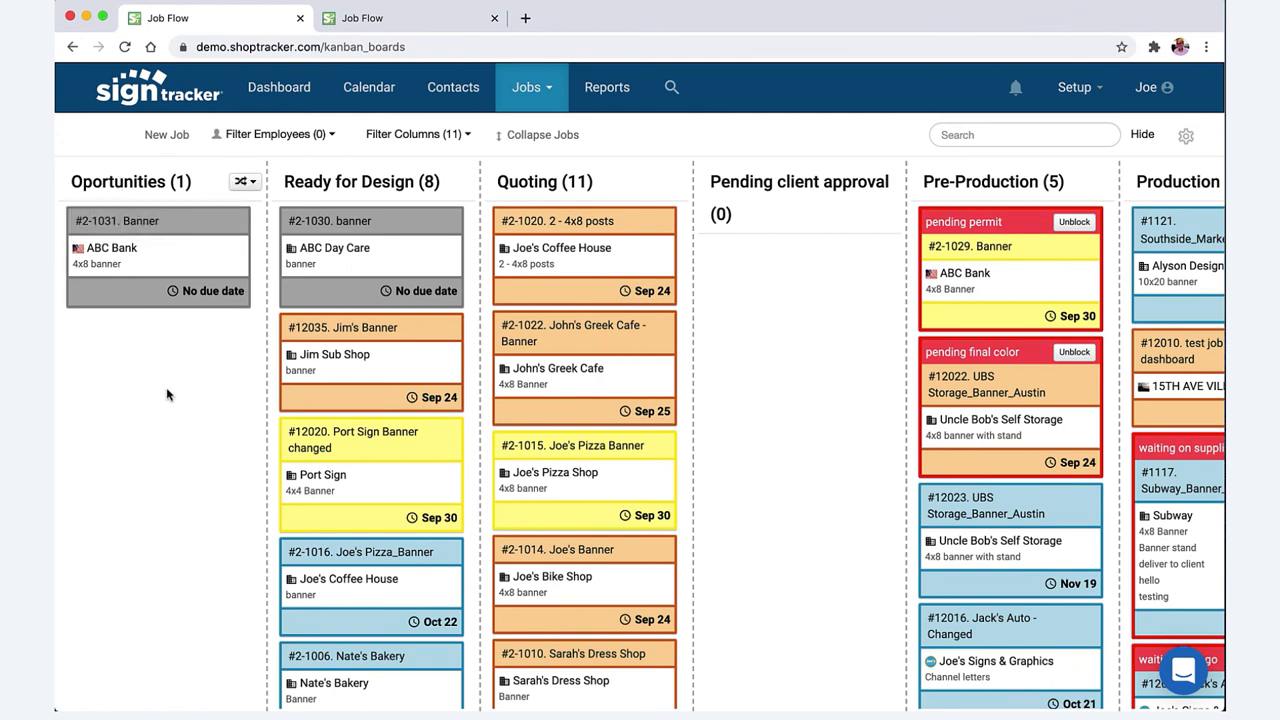
pyautogui.moveTo(196, 366)
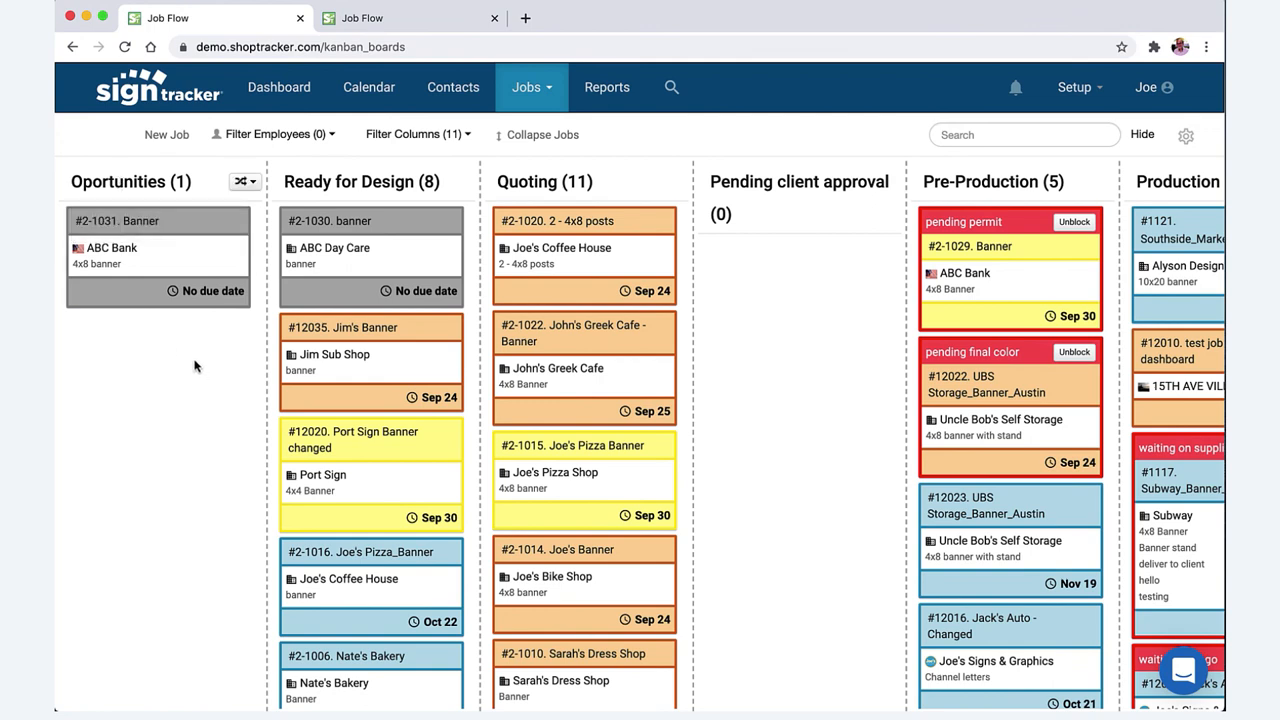